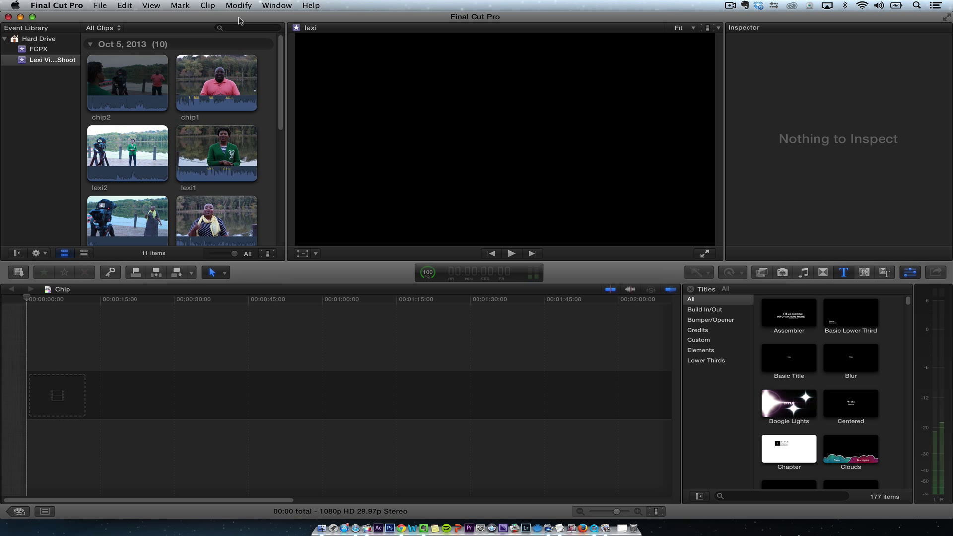
# Search the browser for 'lexi' and create a smart collection from that text filter.
pyautogui.click(247, 28)
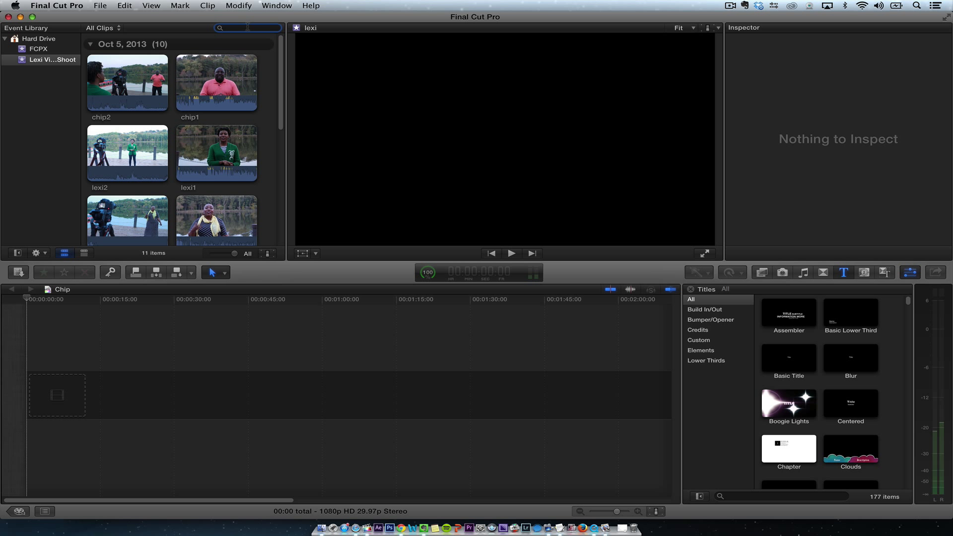
pyautogui.write('lex')
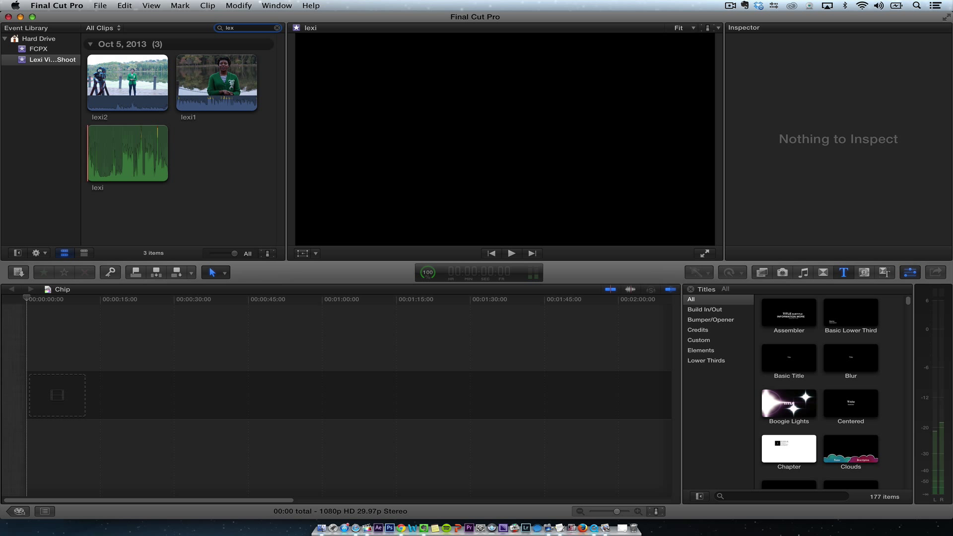
pyautogui.click(278, 28)
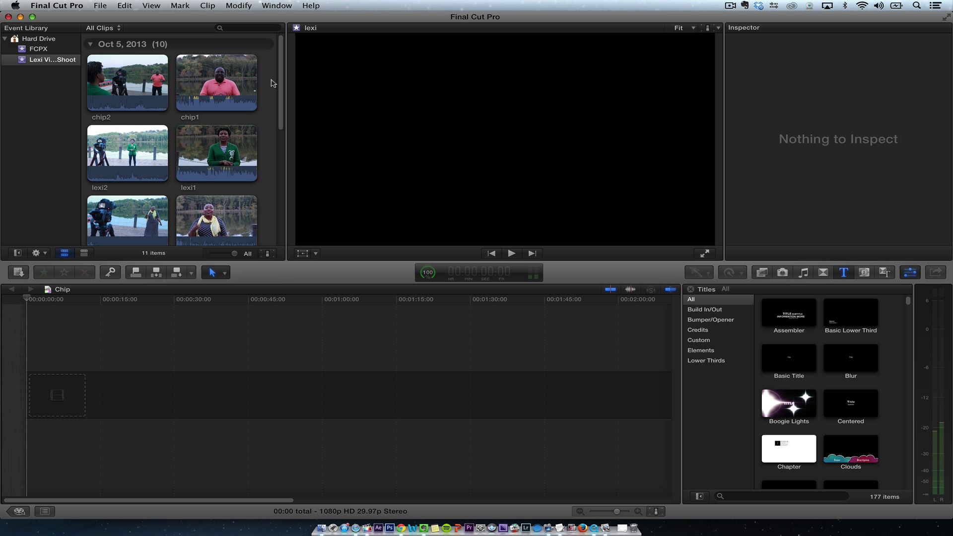
pyautogui.moveTo(299, 51)
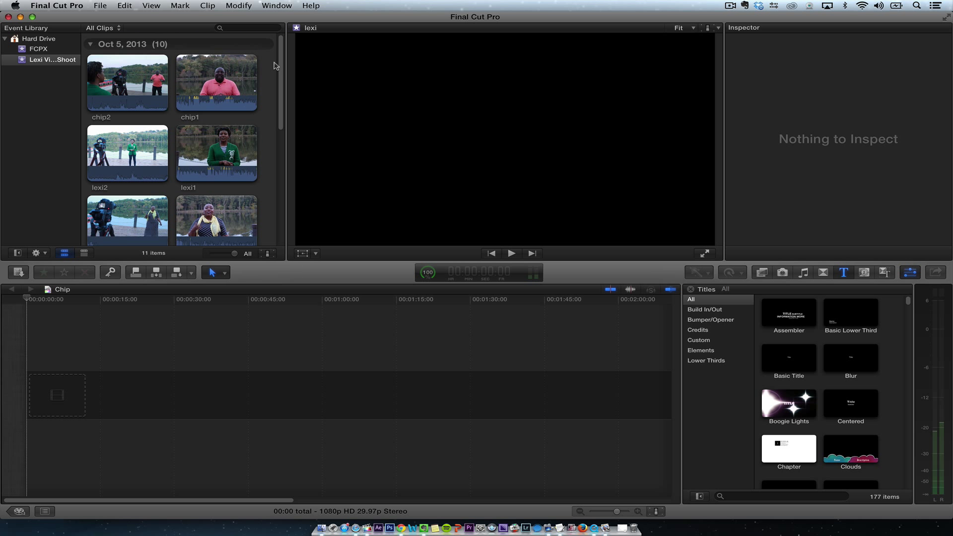
pyautogui.click(247, 28)
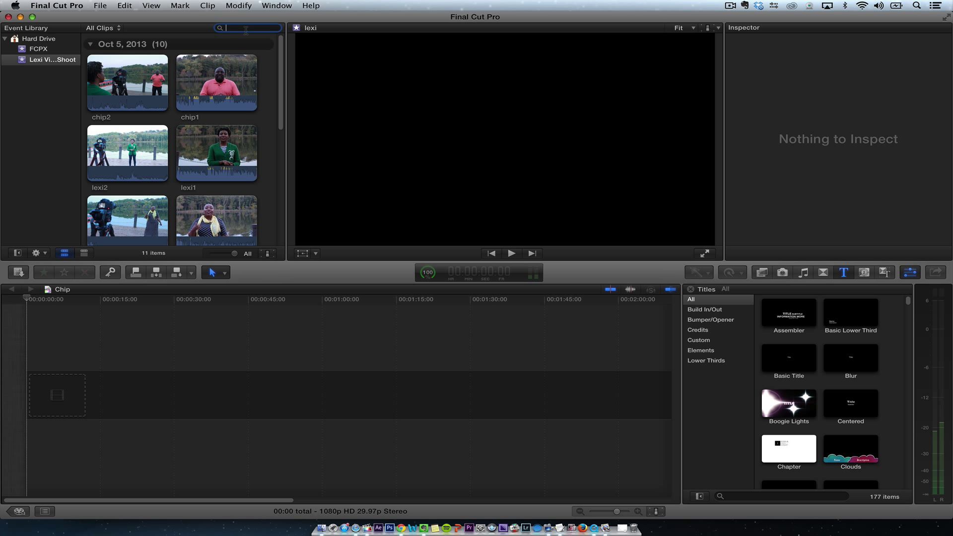
pyautogui.write('lexi')
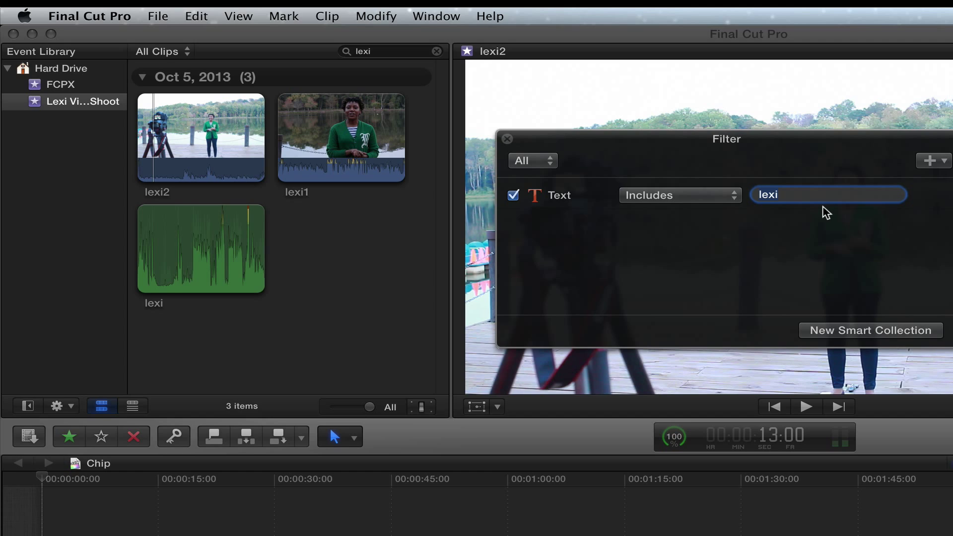
pyautogui.click(868, 330)
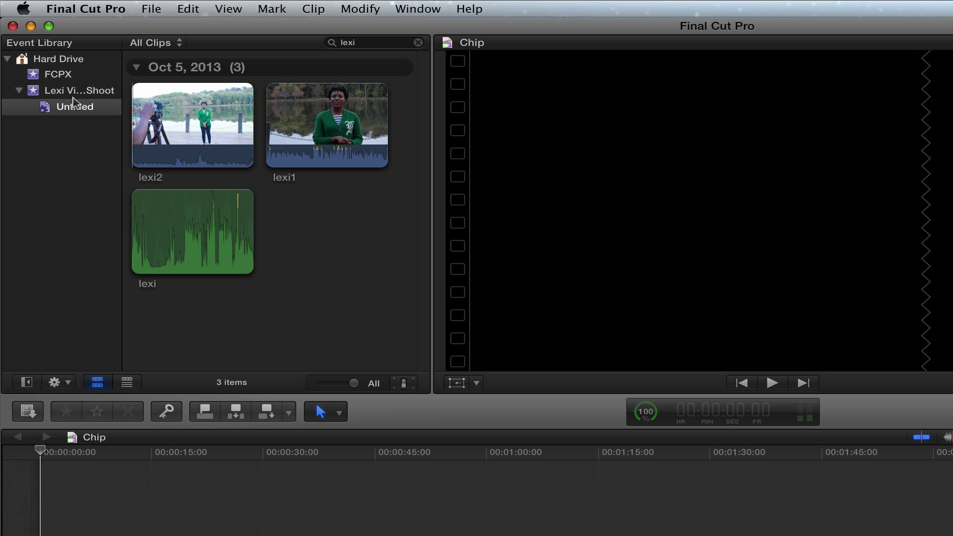
# Rename the new Untitled smart collection to 'Lexi'.
pyautogui.click(75, 106)
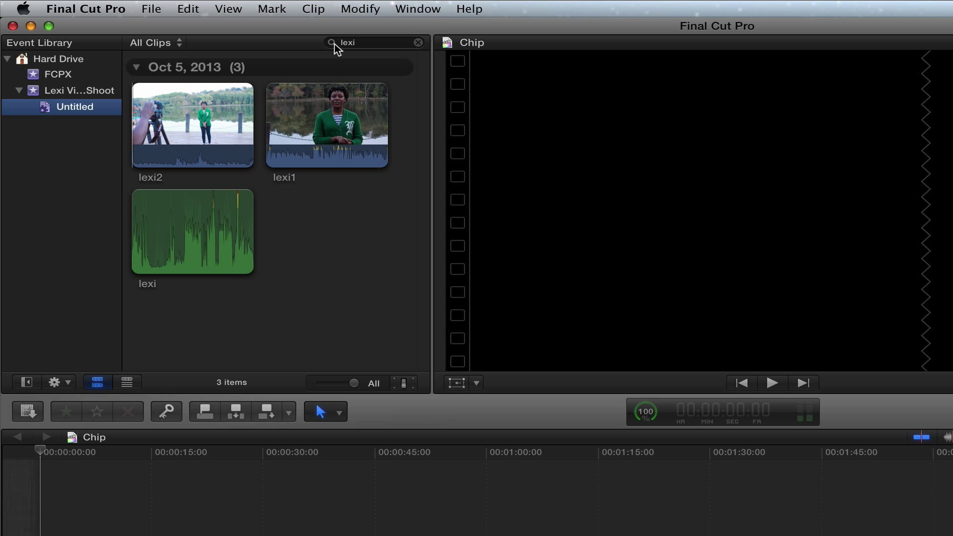
pyautogui.rightClick(75, 107)
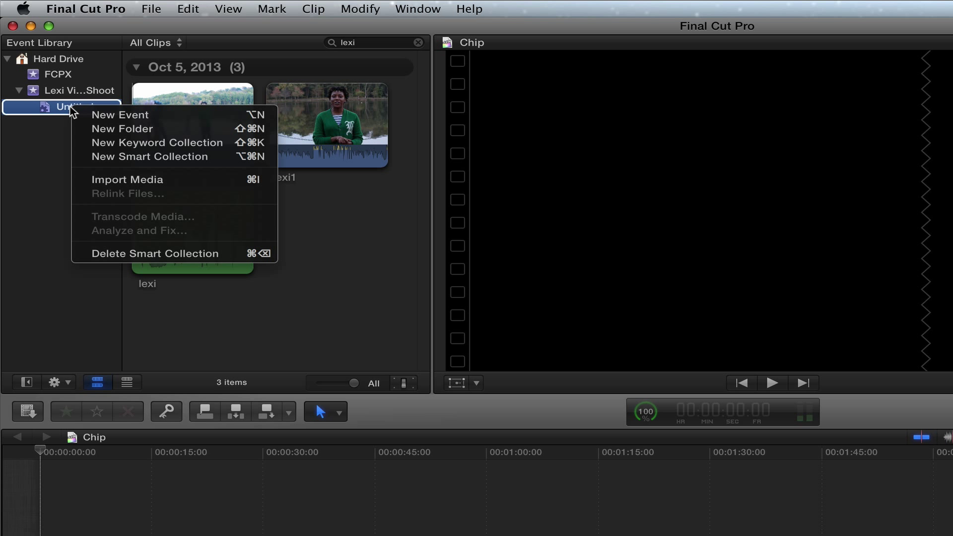
pyautogui.moveTo(126, 259)
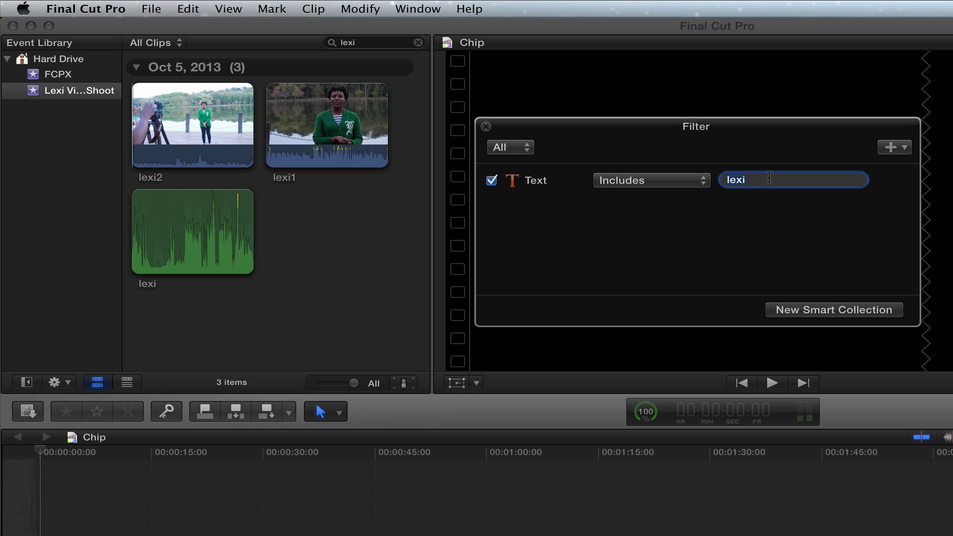
pyautogui.click(832, 309)
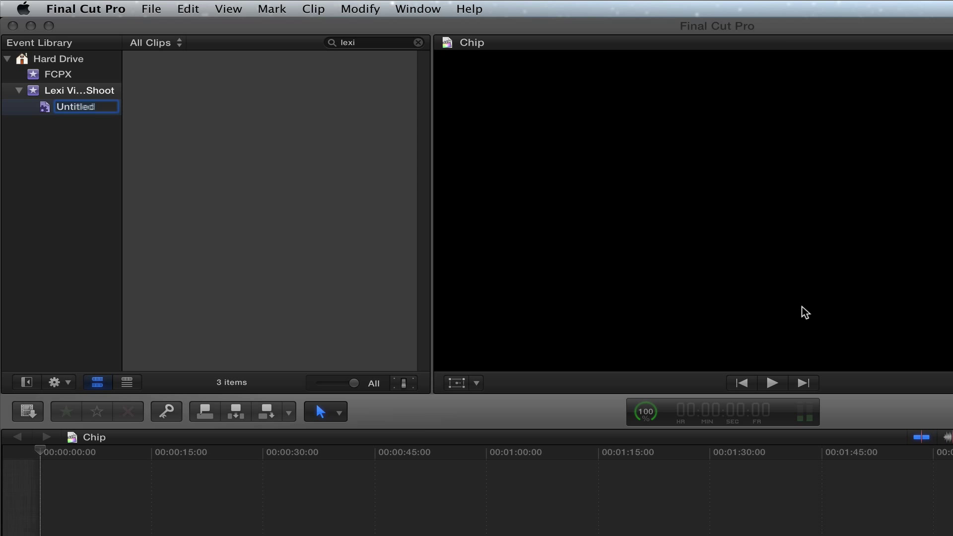
pyautogui.click(76, 107)
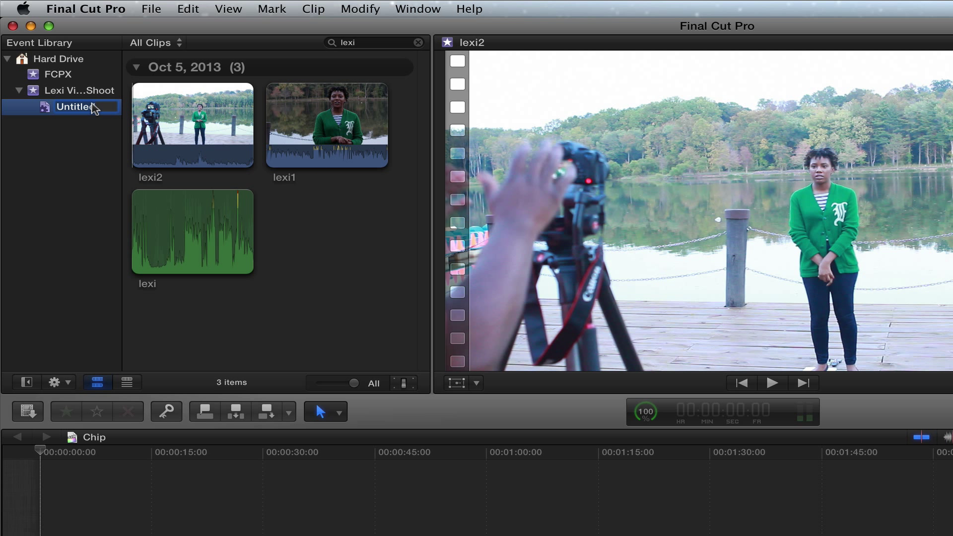
pyautogui.write('Lexi')
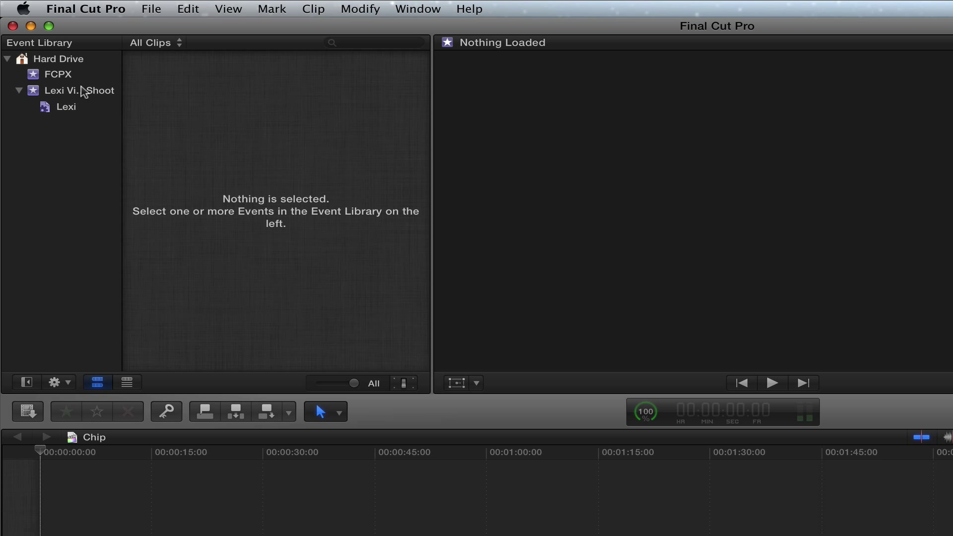
# Select the Lexi smart collection and show camera angles in the viewer.
pyautogui.click(80, 90)
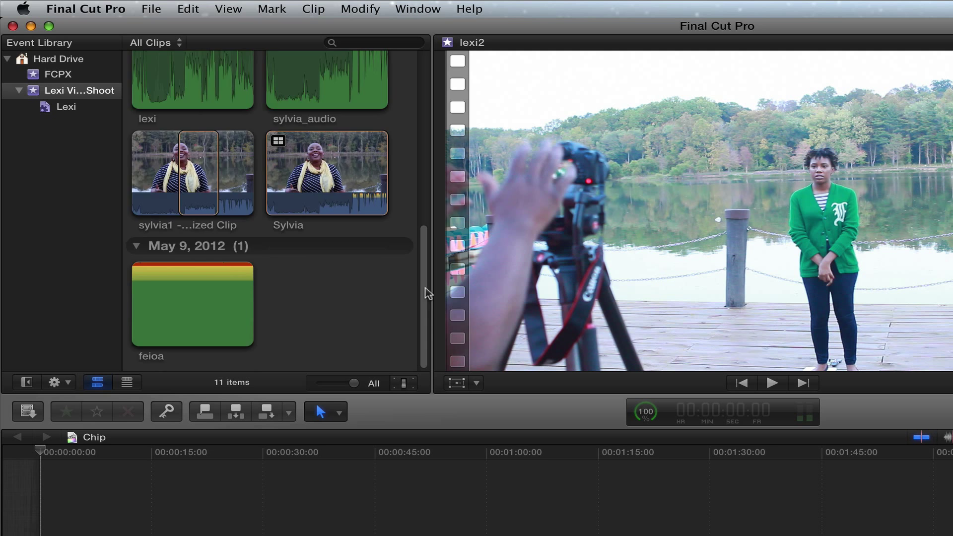
pyautogui.click(66, 107)
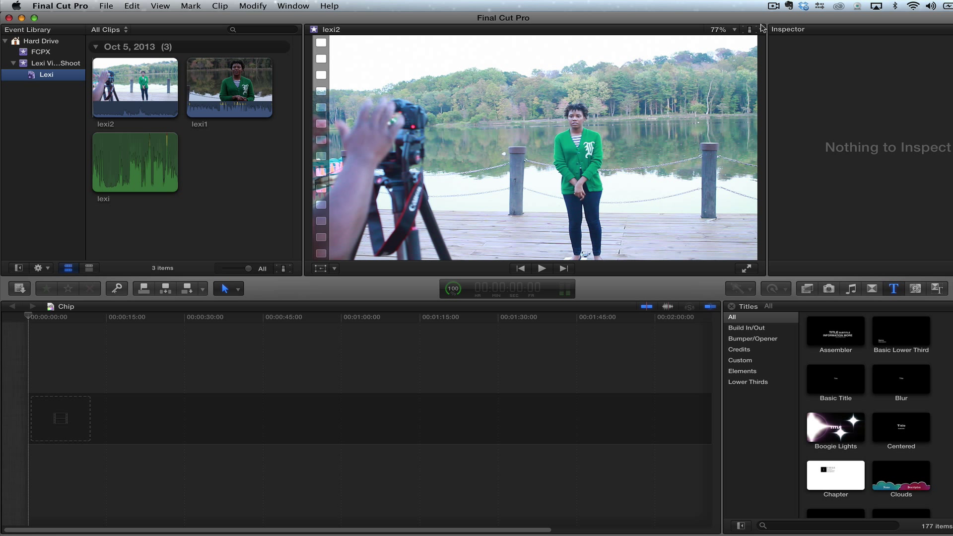
pyautogui.click(753, 29)
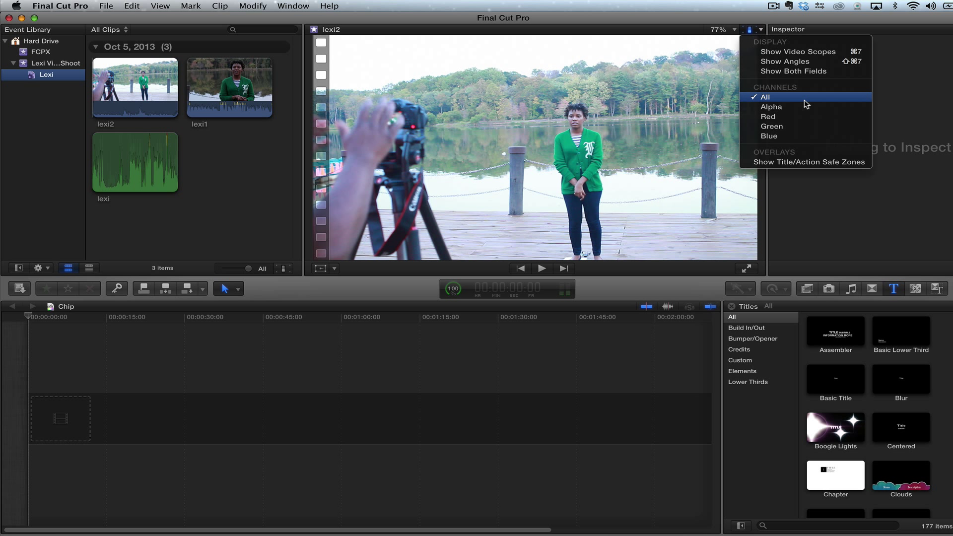
pyautogui.moveTo(784, 61)
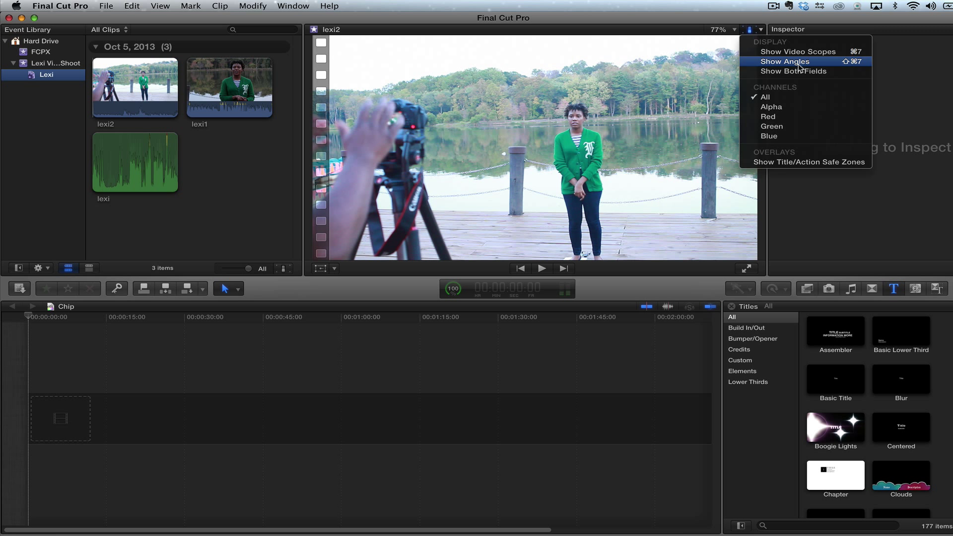
pyautogui.click(783, 61)
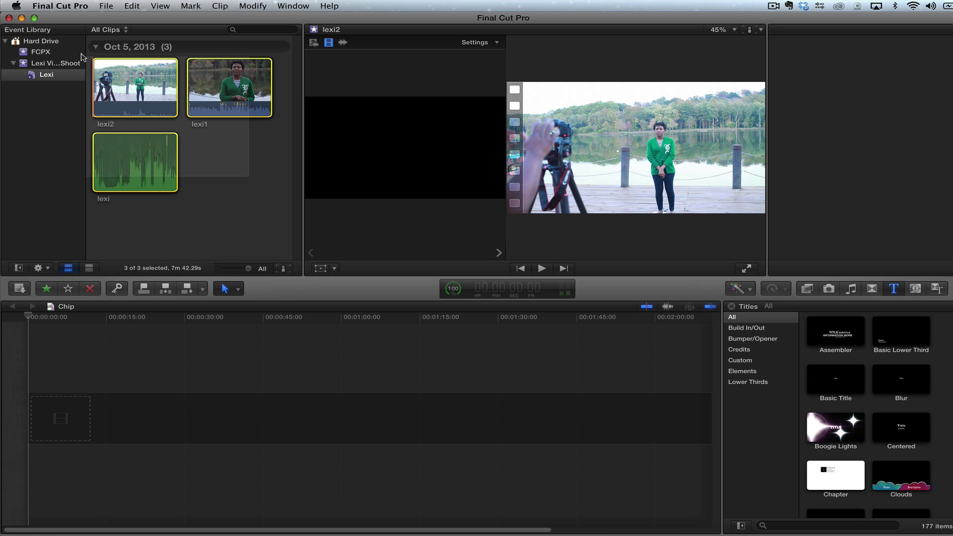
# Make a new multicam clip named 'Lexi' from the three selected lexi clips.
pyautogui.rightClick(135, 89)
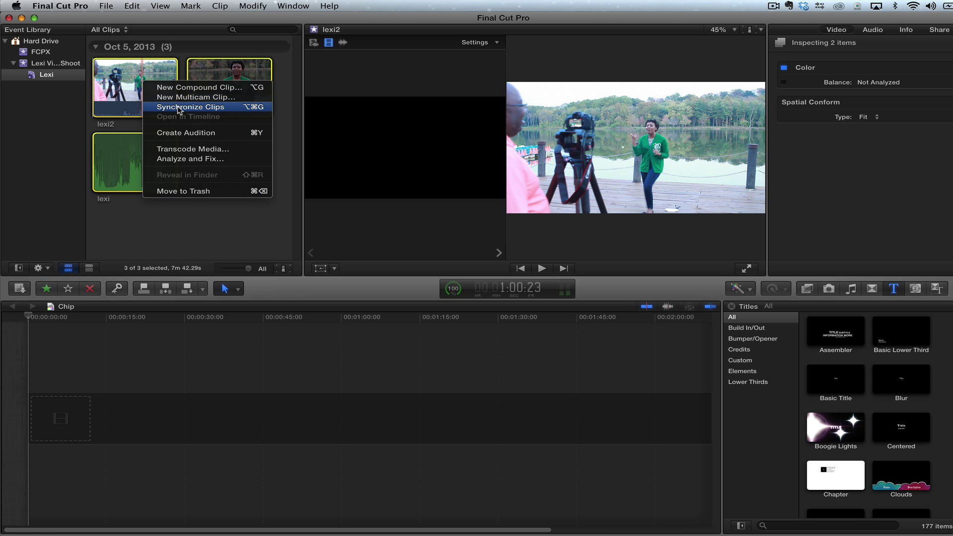
pyautogui.click(193, 98)
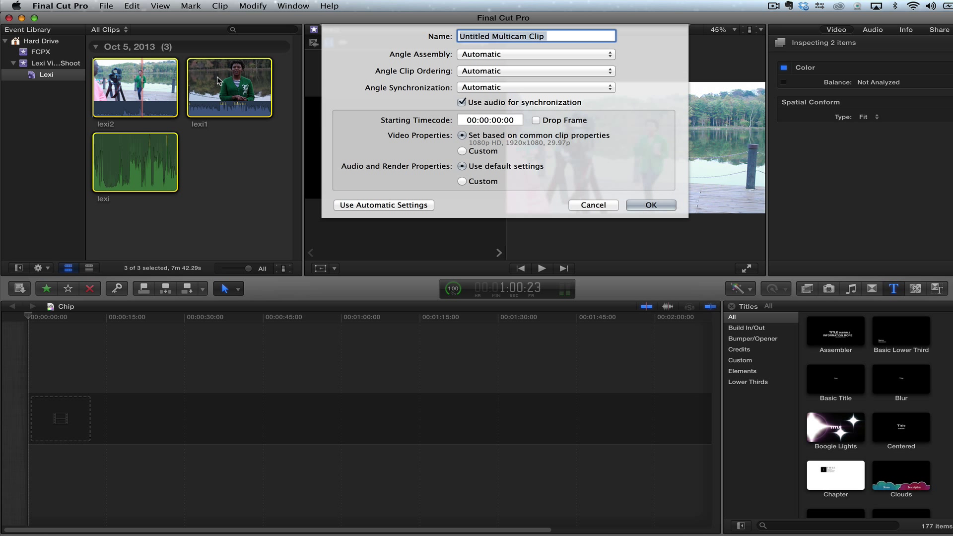
pyautogui.write('Lex')
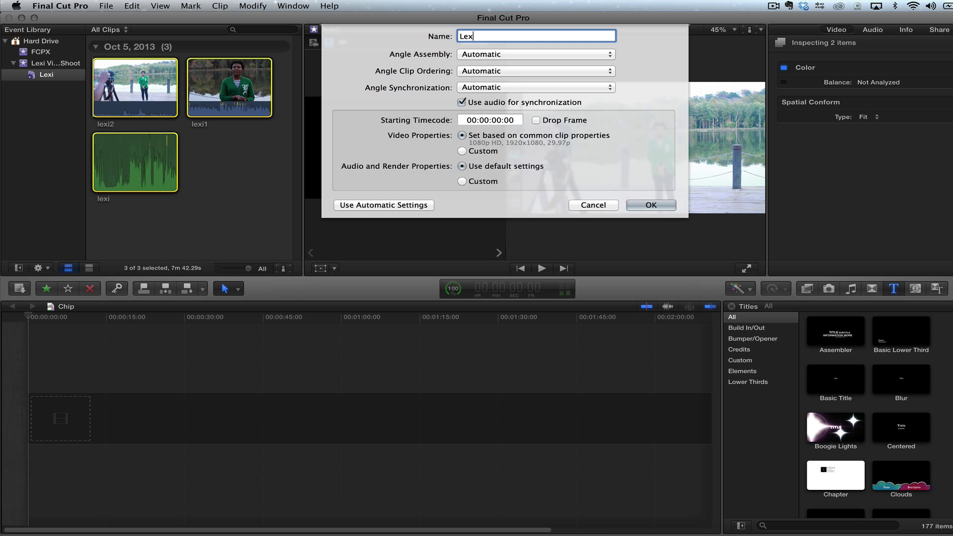
pyautogui.write('i')
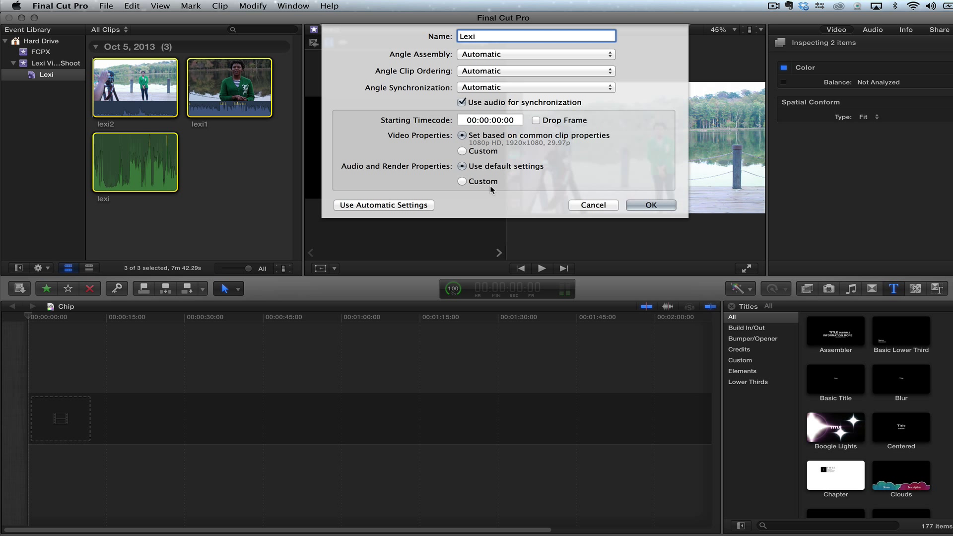
pyautogui.moveTo(651, 205)
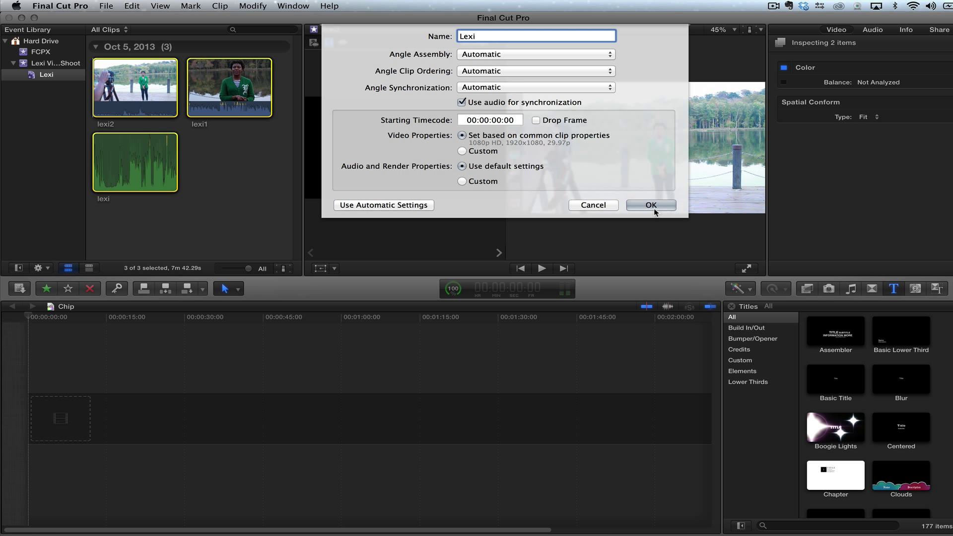
pyautogui.click(651, 204)
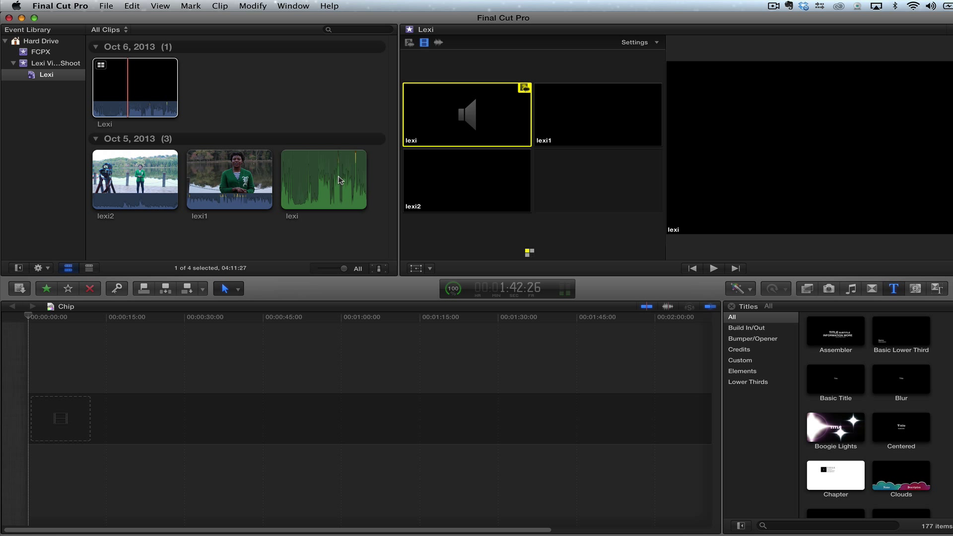
# Load the Lexi multicam angles and make lexi1 the video angle with video-only switching.
pyautogui.click(18, 268)
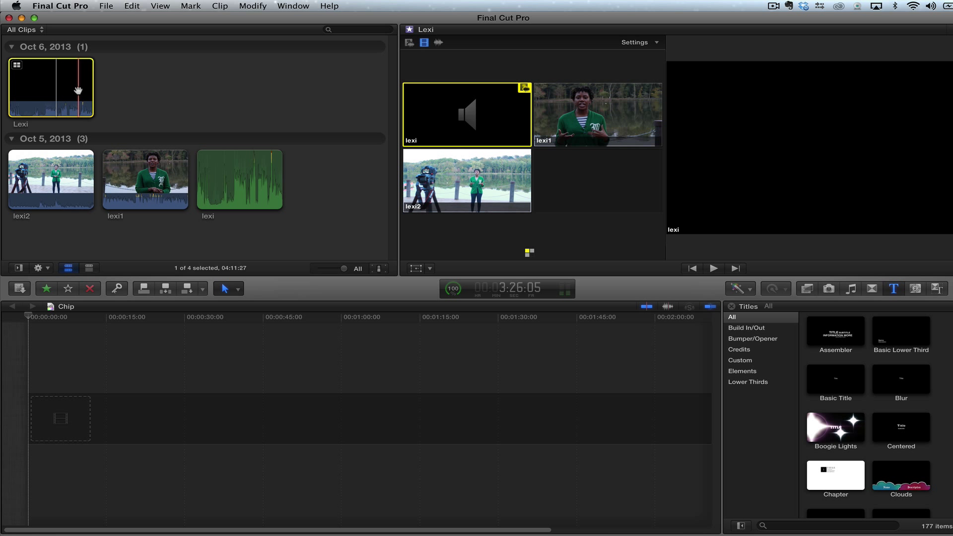
pyautogui.moveTo(50, 87)
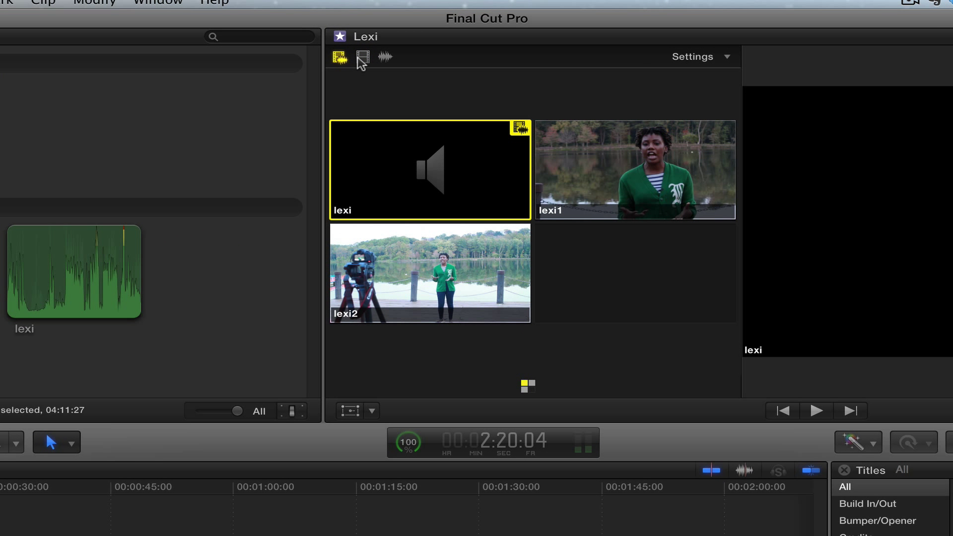
pyautogui.click(362, 58)
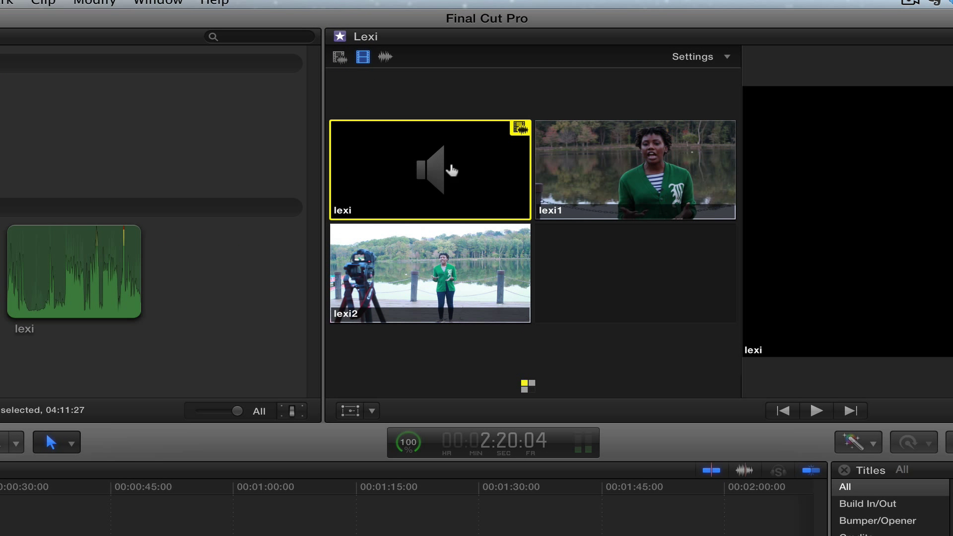
pyautogui.moveTo(634, 172)
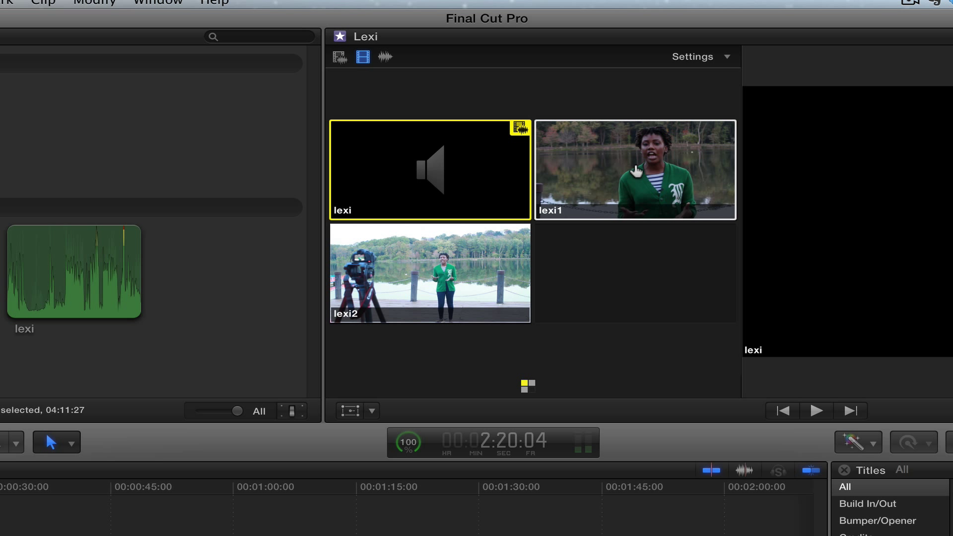
pyautogui.moveTo(430, 283)
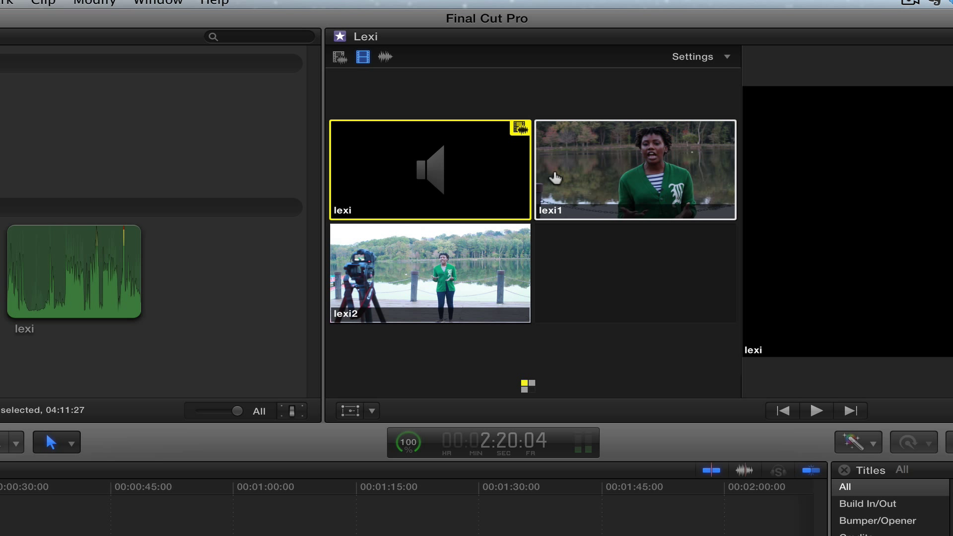
pyautogui.click(634, 169)
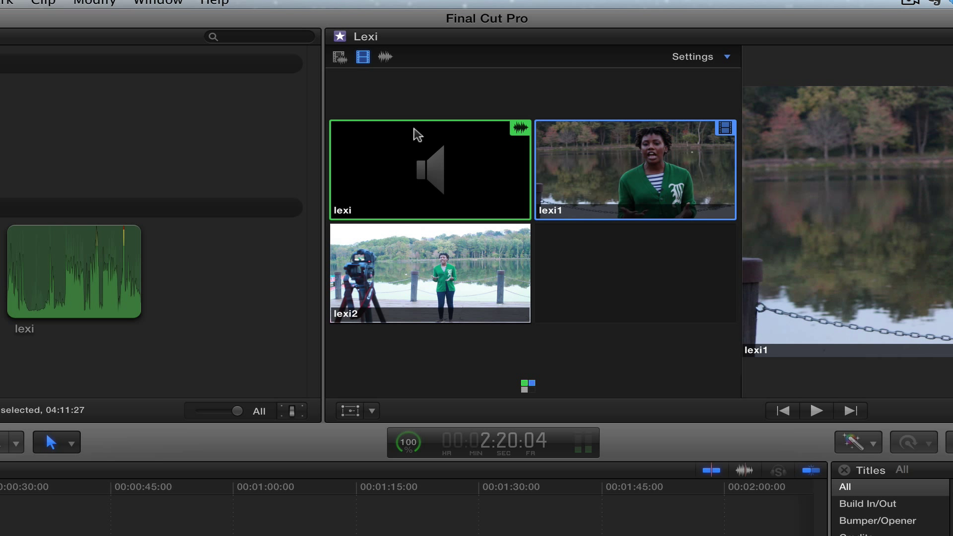
pyautogui.moveTo(496, 187)
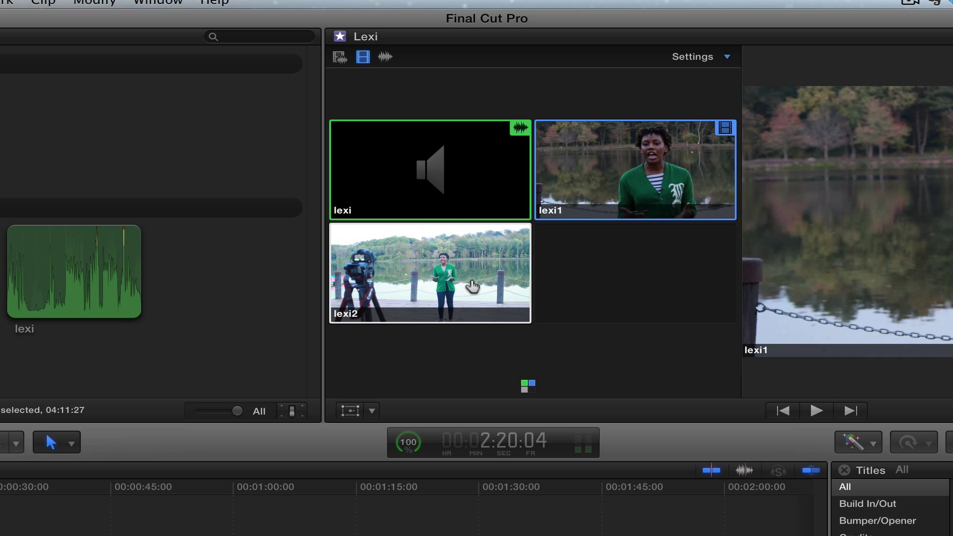
pyautogui.moveTo(601, 177)
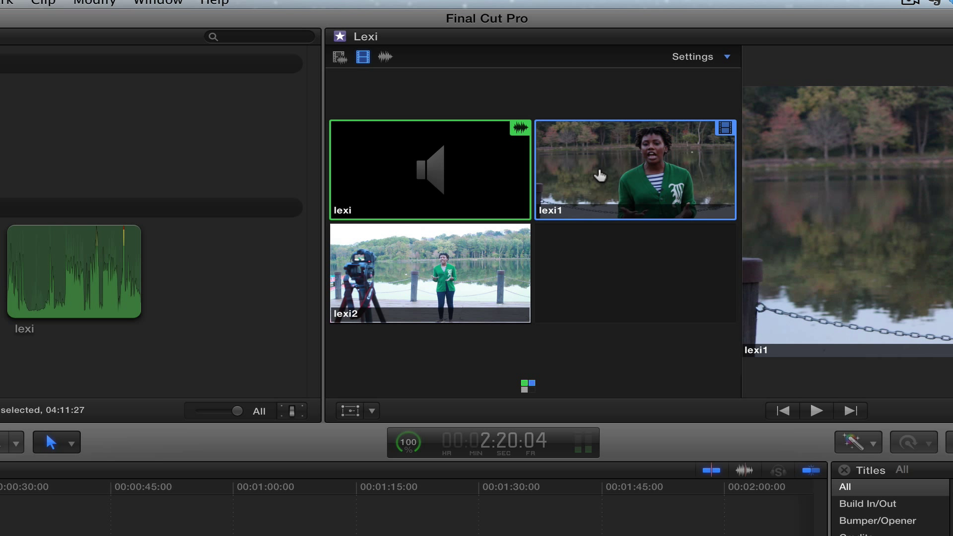
pyautogui.moveTo(370, 70)
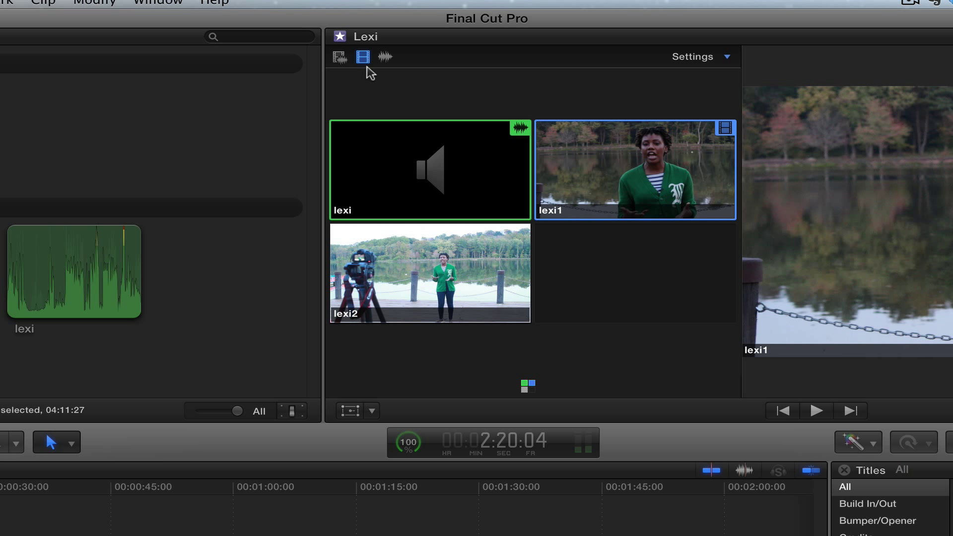
pyautogui.moveTo(385, 58)
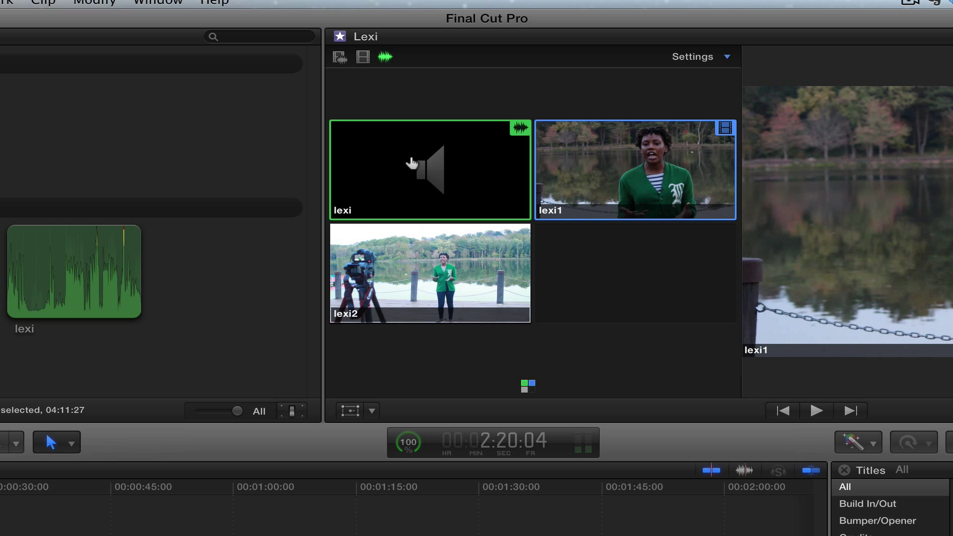
# Make lexi the active audio angle again after trying lexi2, then change the switching mode.
pyautogui.click(430, 274)
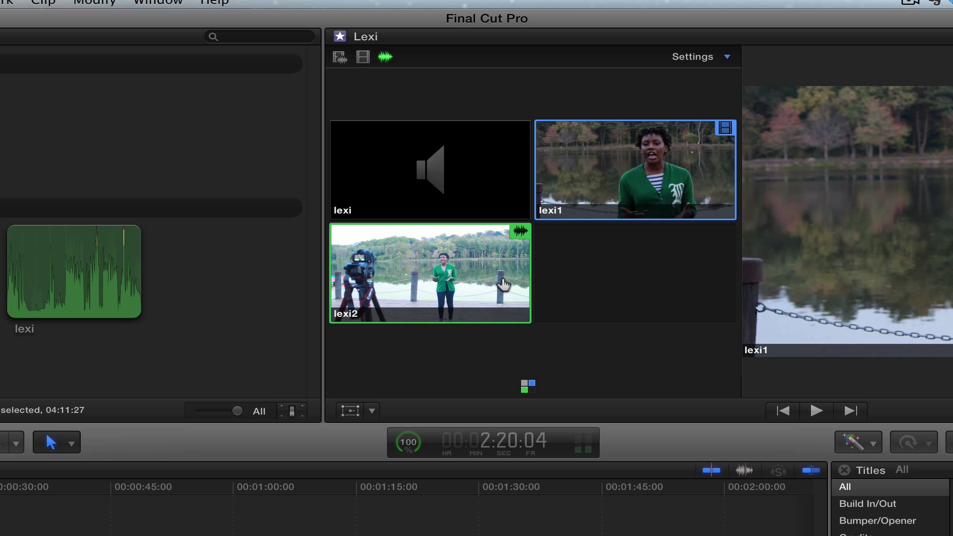
pyautogui.click(429, 170)
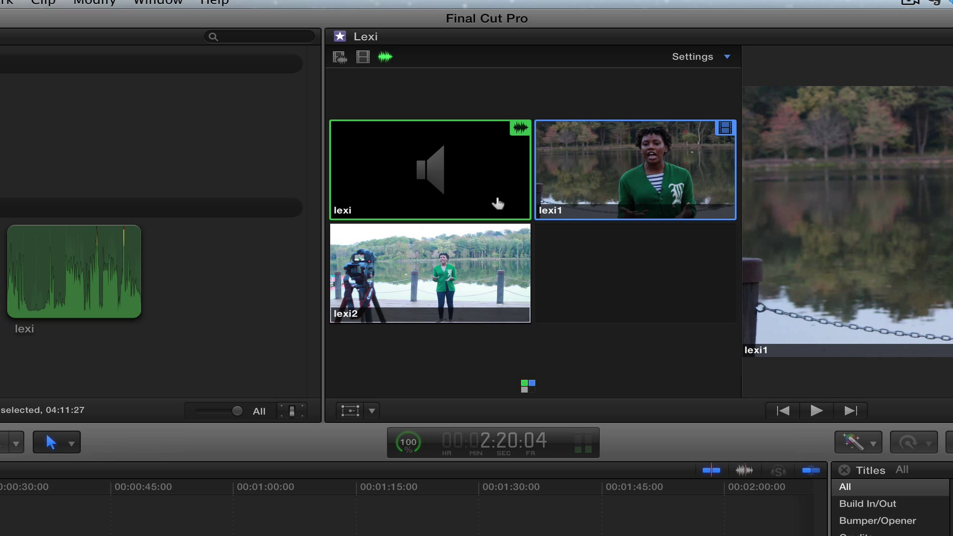
pyautogui.moveTo(388, 64)
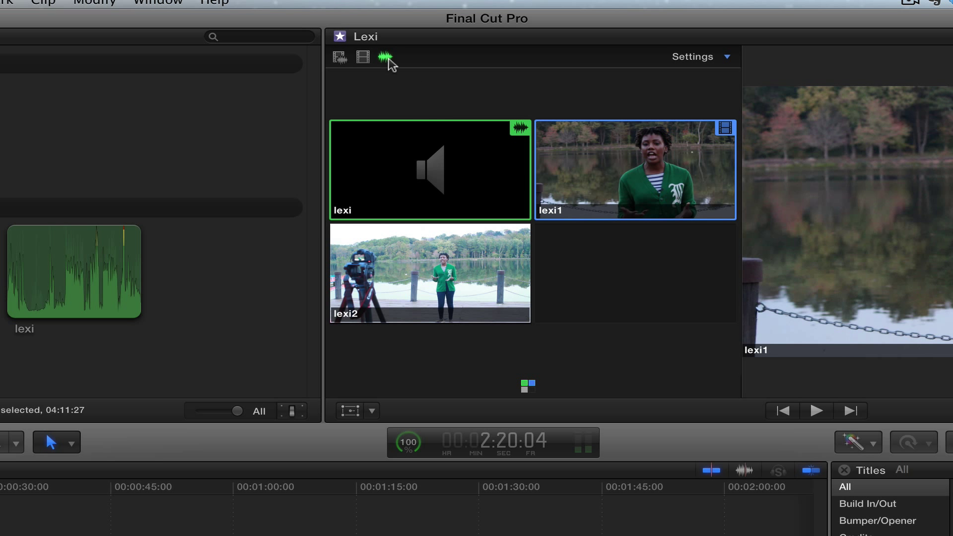
pyautogui.click(363, 57)
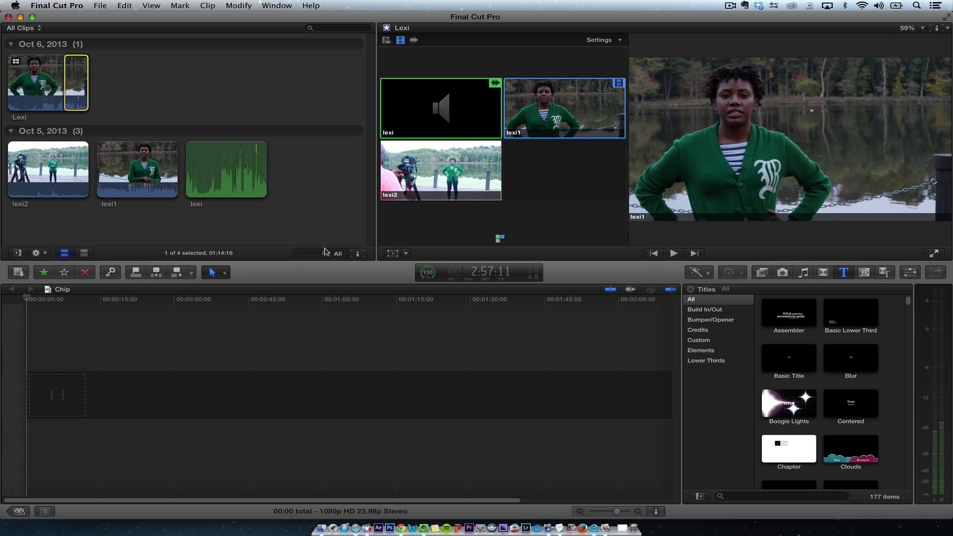
# Mark a range of the Lexi multicam clip in the browser and preview it.
pyautogui.moveTo(316, 253); pyautogui.dragTo(336, 253)
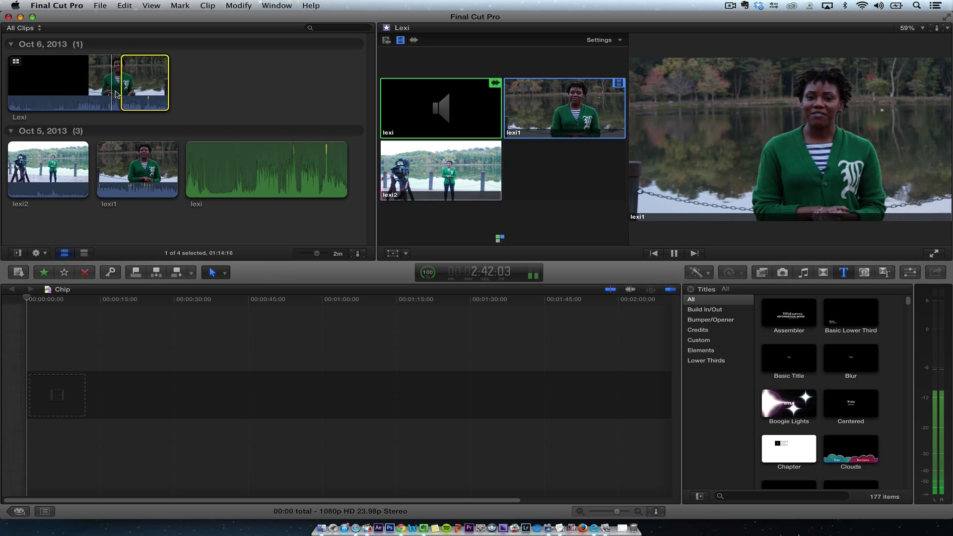
pyautogui.click(673, 253)
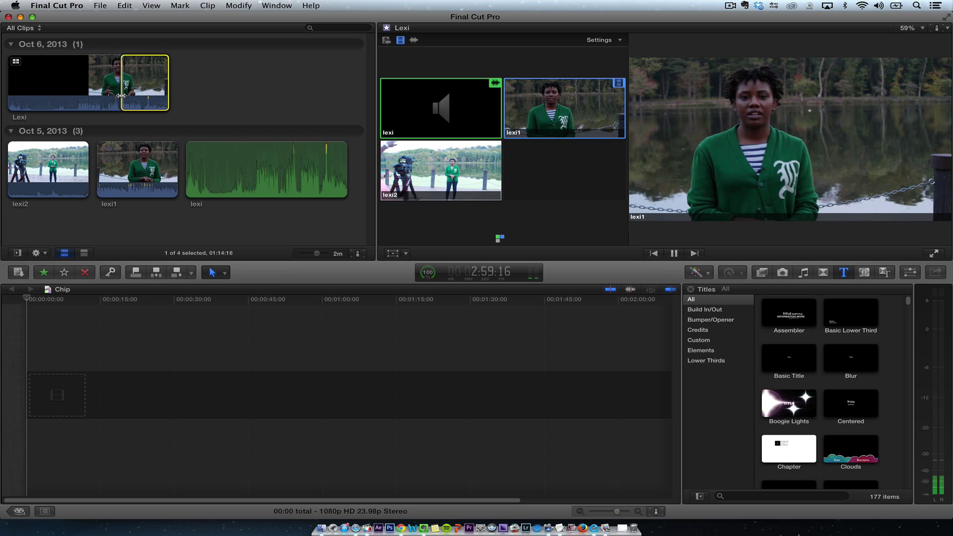
pyautogui.click(673, 253)
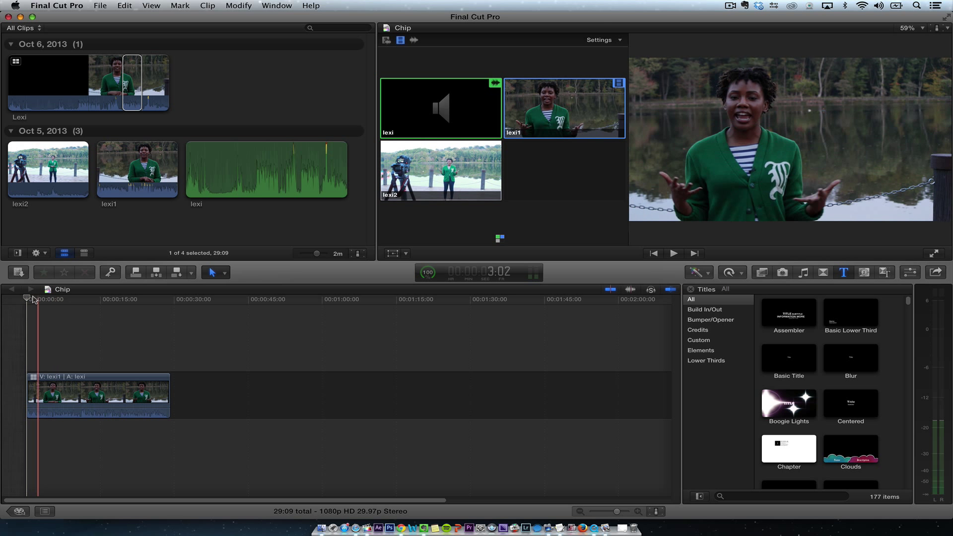
# Play the edit and cut between lexi1 and lexi2 angles live, then return to the start.
pyautogui.click(673, 253)
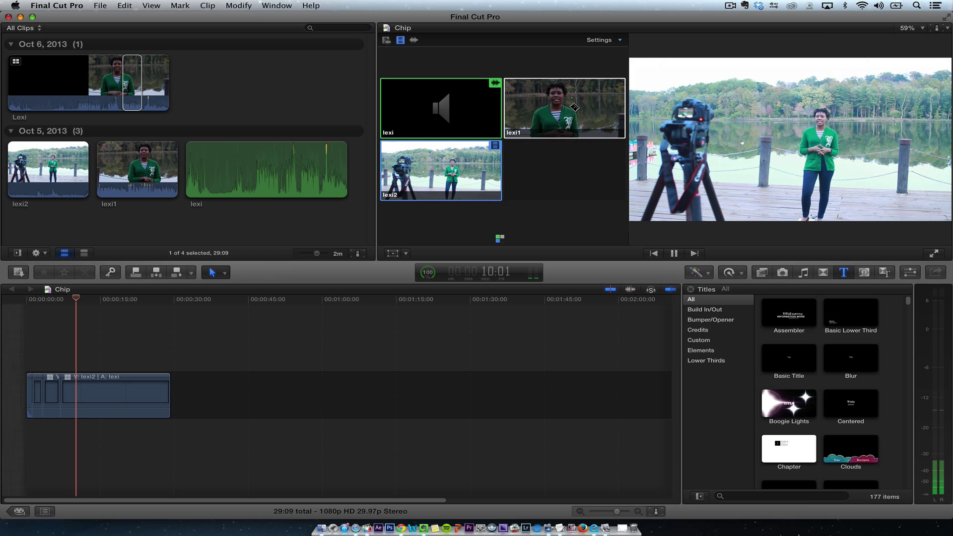
pyautogui.click(563, 108)
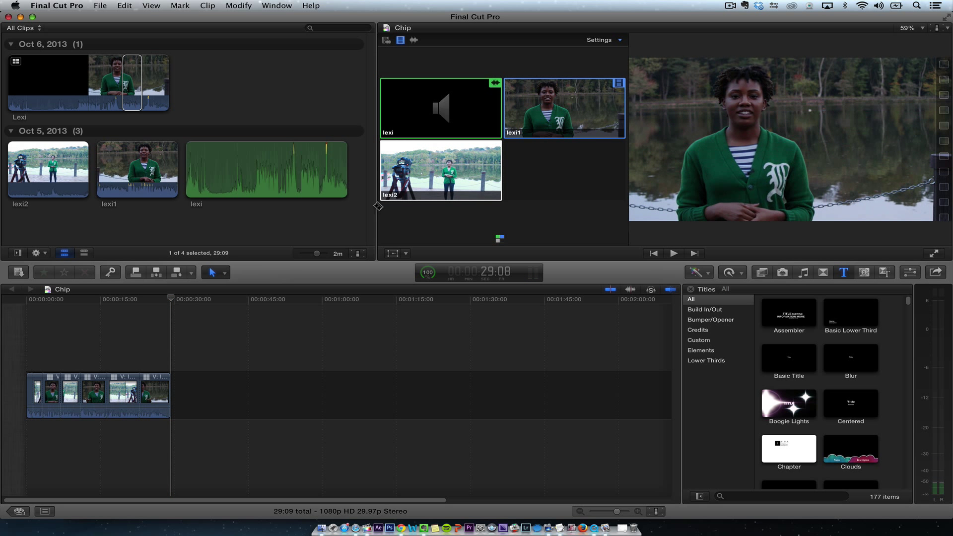
pyautogui.click(180, 299)
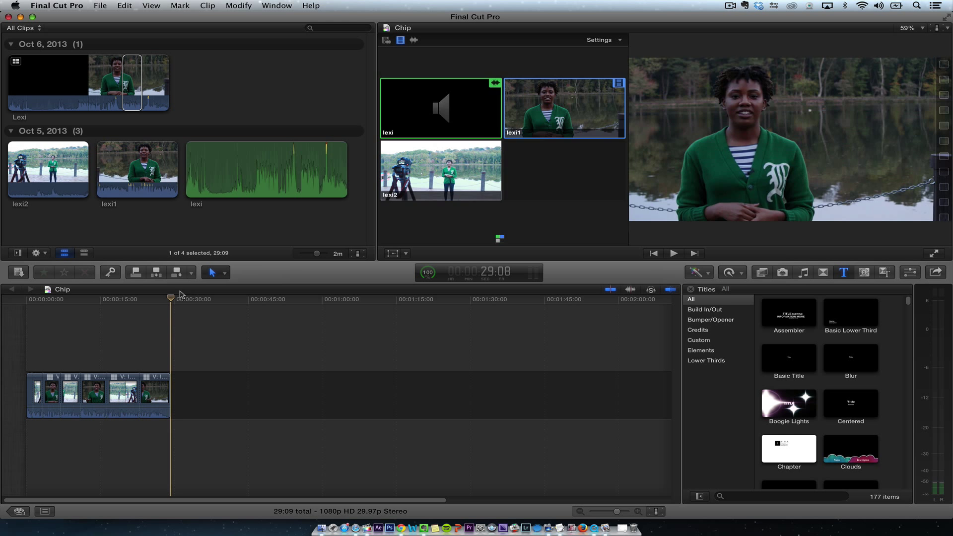
pyautogui.moveTo(185, 295)
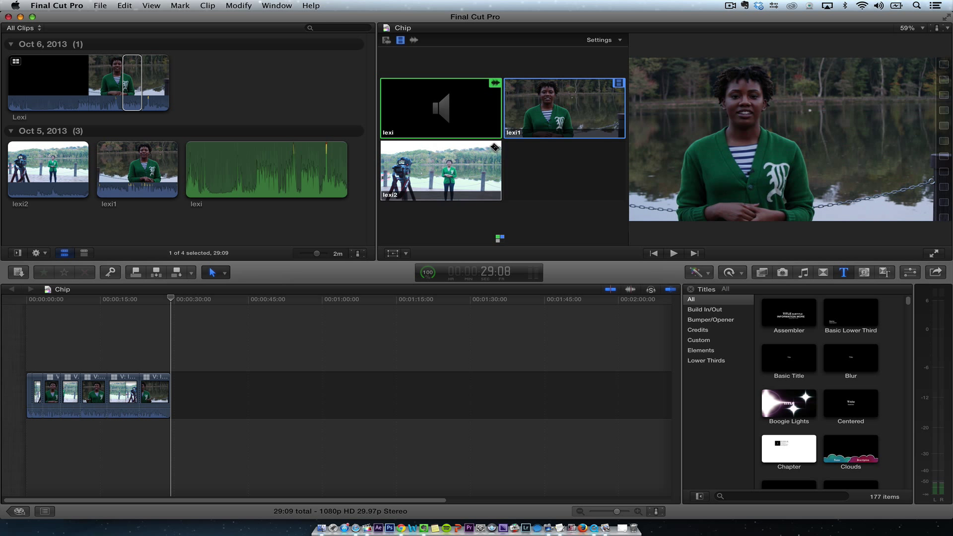
pyautogui.click(440, 172)
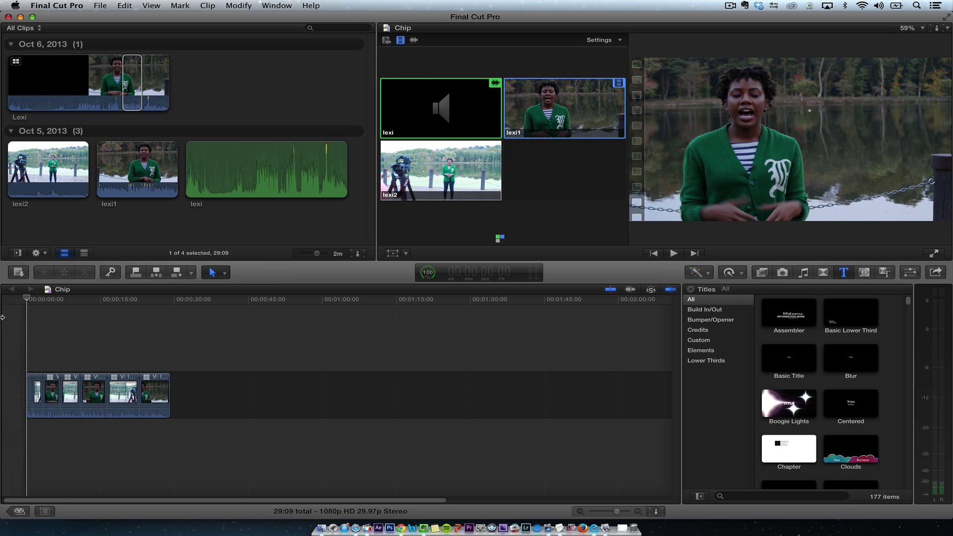
# Review the cuts, stop on the second lexi2 shot and bring up the video effects browser.
pyautogui.click(135, 298)
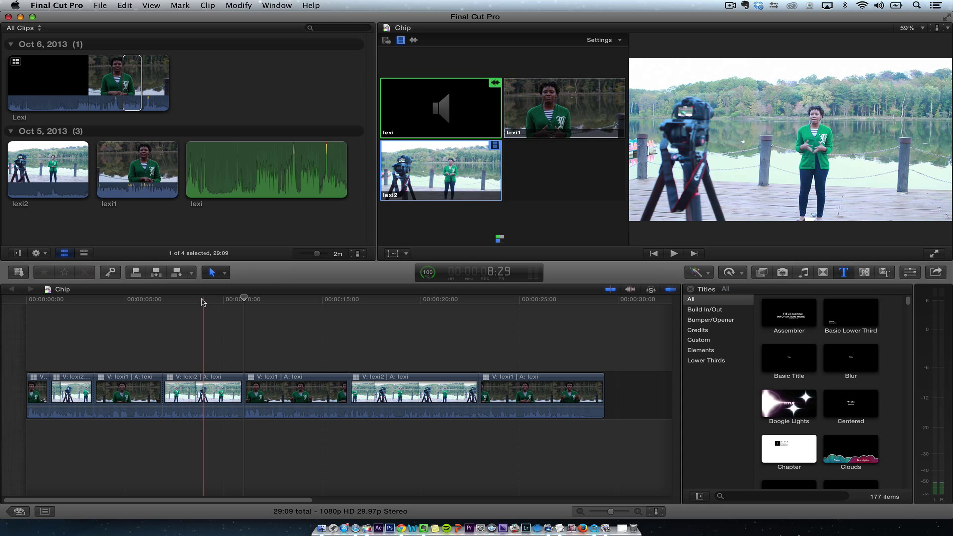
pyautogui.click(202, 392)
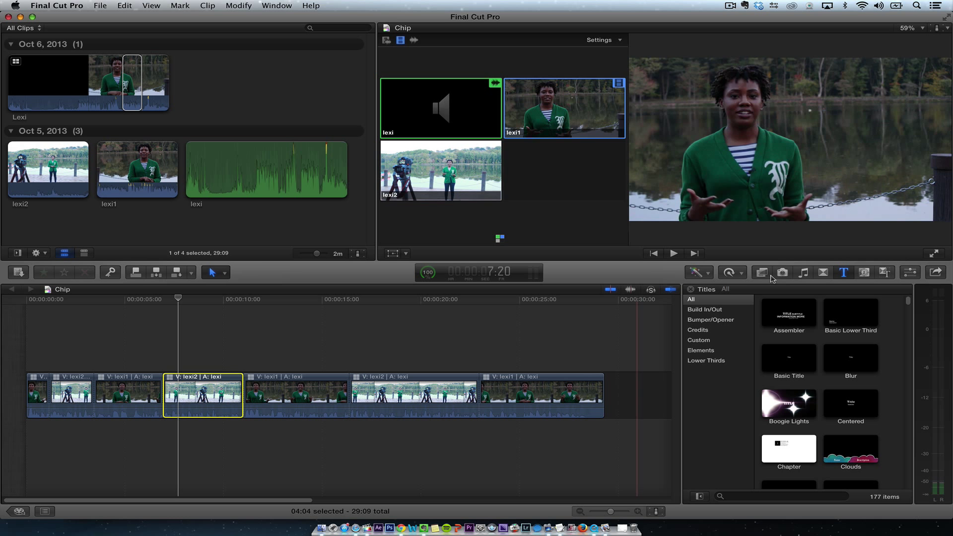
pyautogui.click(762, 272)
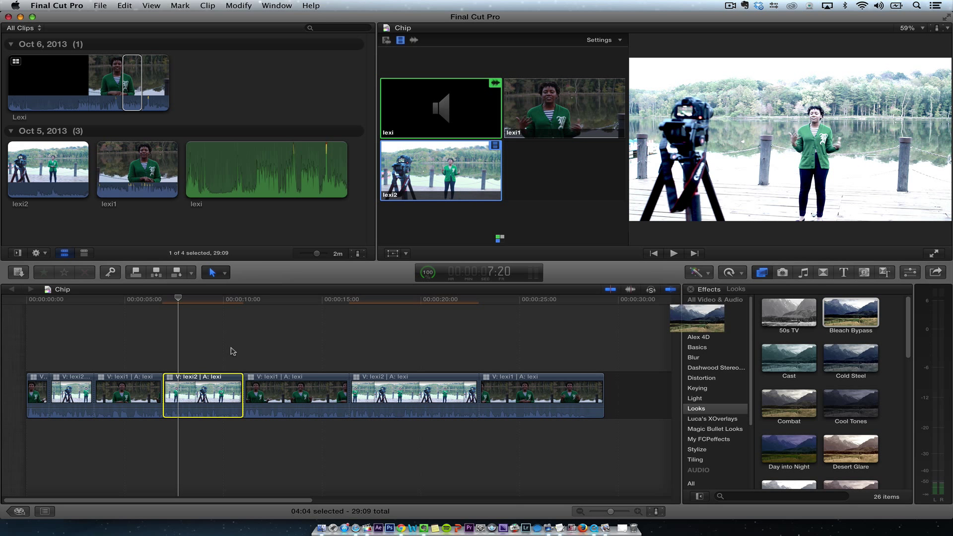
# Apply Bleach Bypass to the shot and test amounts of about 26, 23 and 76.
pyautogui.click(214, 386)
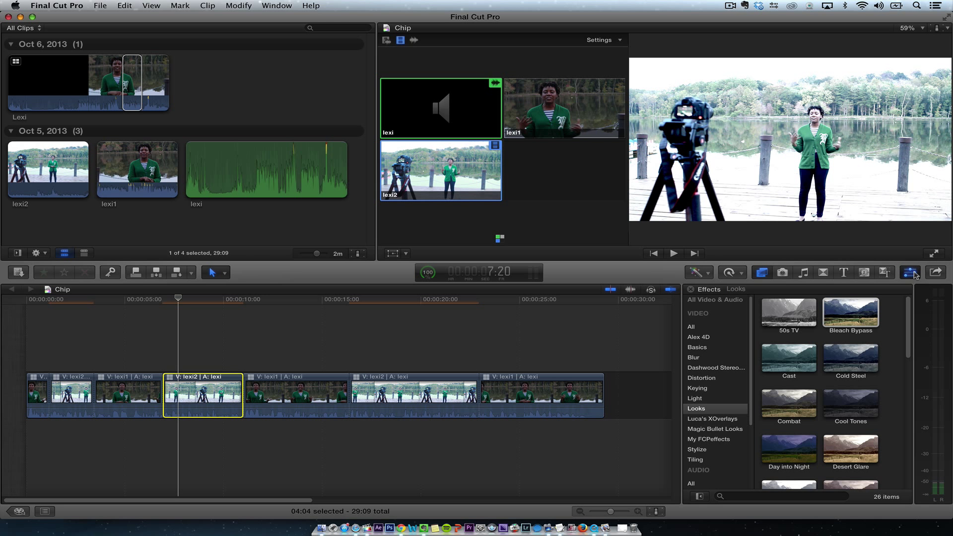
pyautogui.click(910, 272)
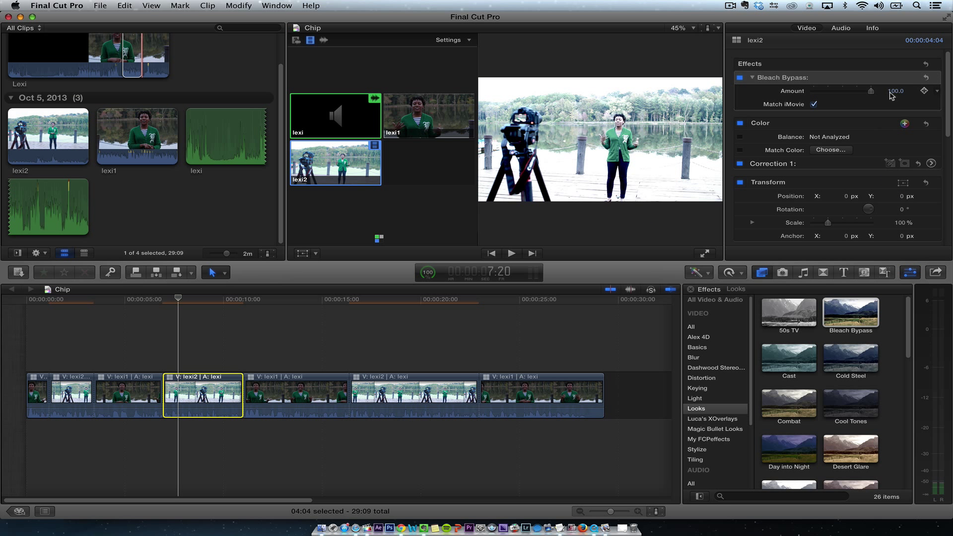
pyautogui.moveTo(869, 91); pyautogui.dragTo(828, 91)
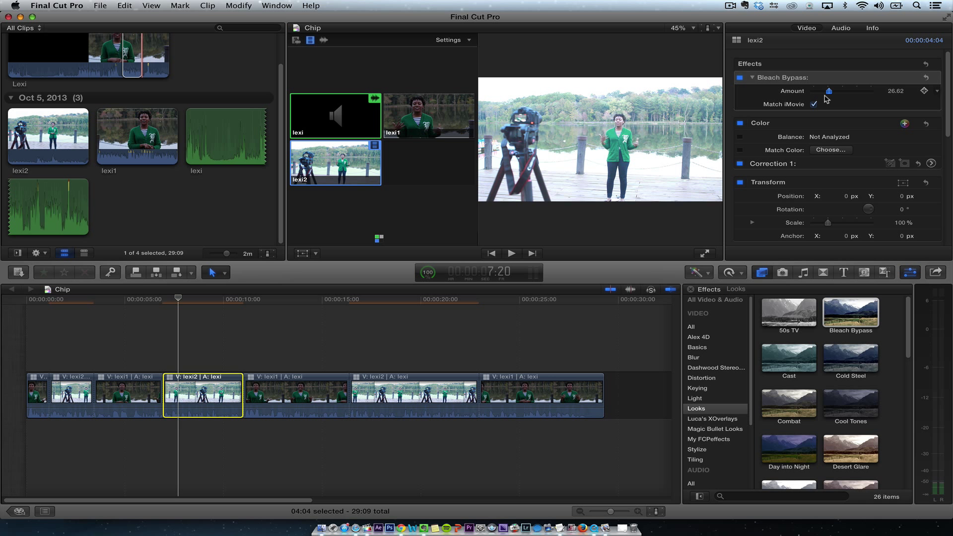
pyautogui.moveTo(830, 90); pyautogui.dragTo(827, 91)
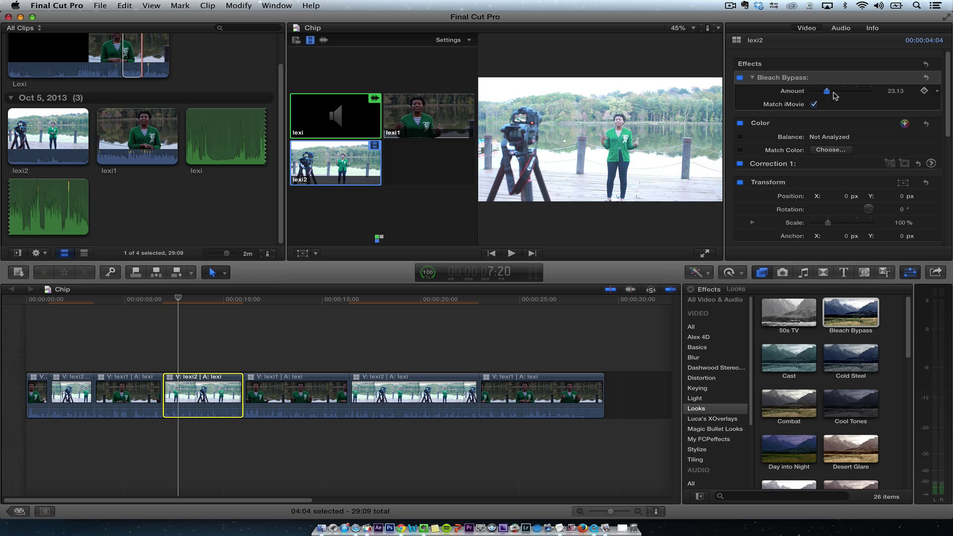
pyautogui.moveTo(827, 91); pyautogui.dragTo(856, 91)
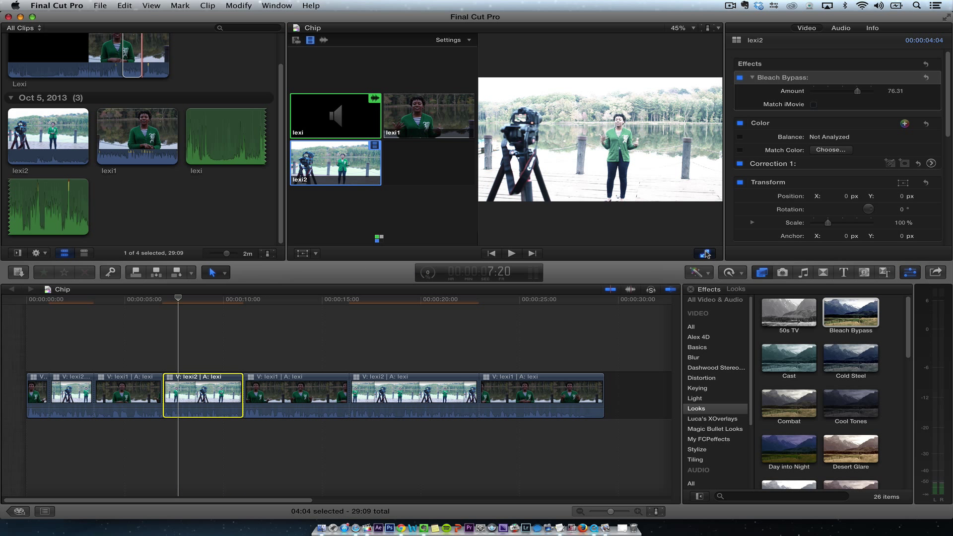
# Turn Match iMovie back on, restore the Bleach Bypass amount to 100 and select the final lexi1 shot.
pyautogui.click(511, 253)
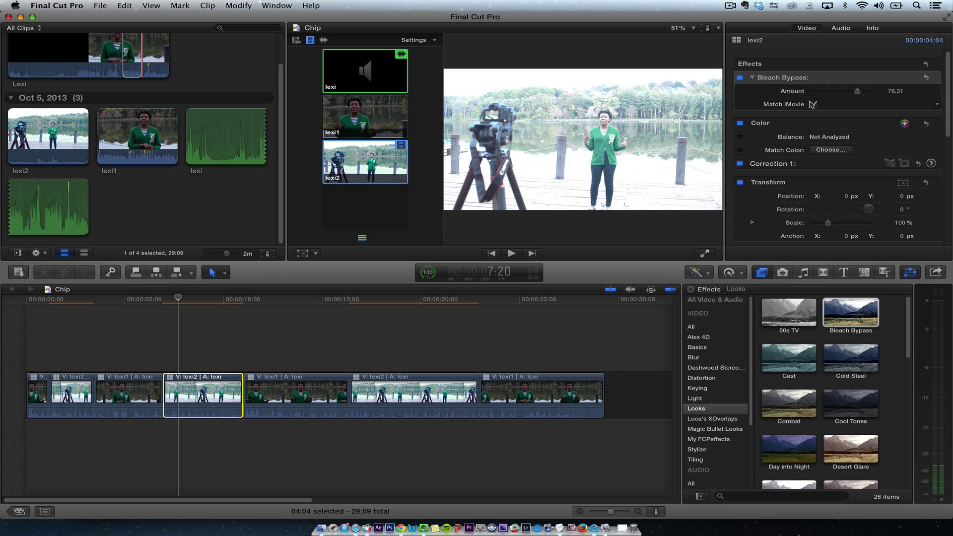
pyautogui.click(817, 104)
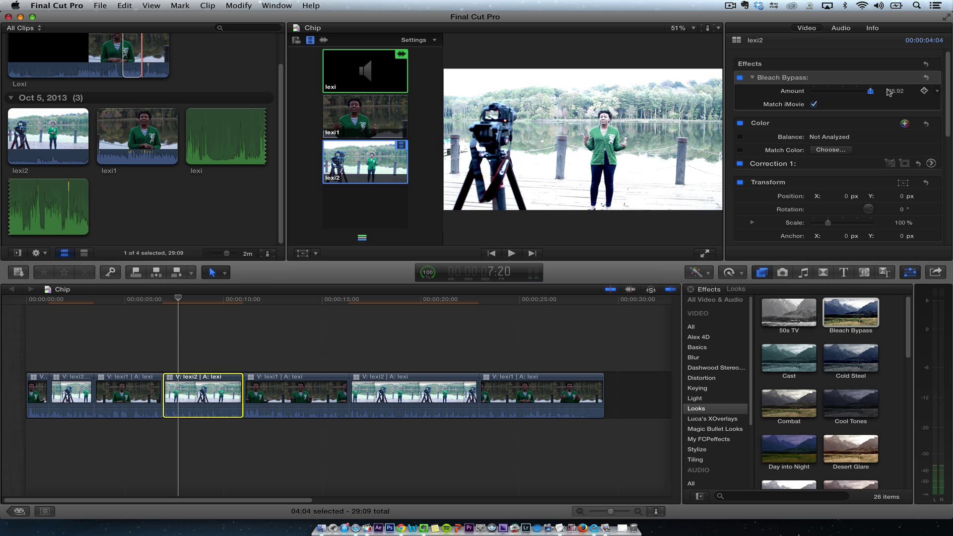
pyautogui.moveTo(871, 91); pyautogui.dragTo(881, 90)
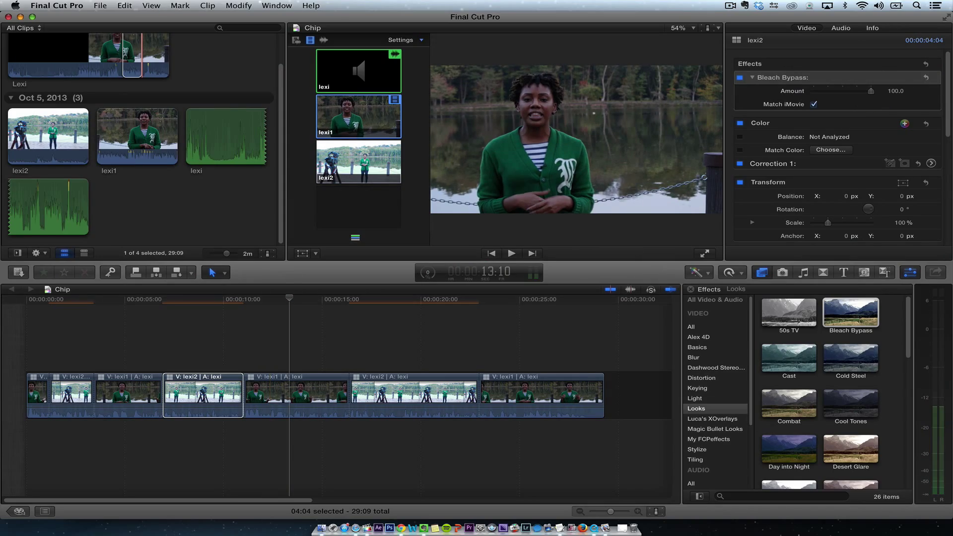
pyautogui.click(433, 299)
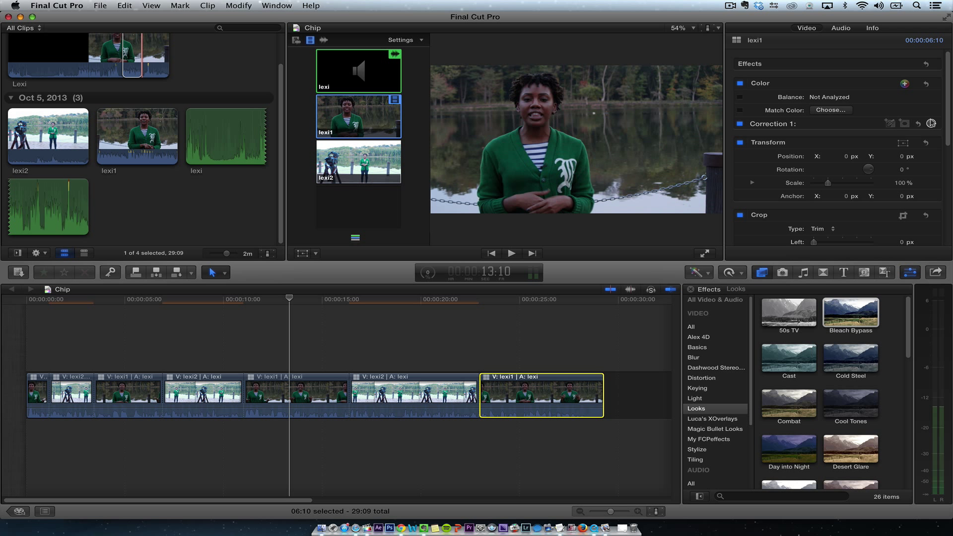
# Raise the final lexi1 shot's midtone exposure to 22% in its color correction.
pyautogui.click(930, 123)
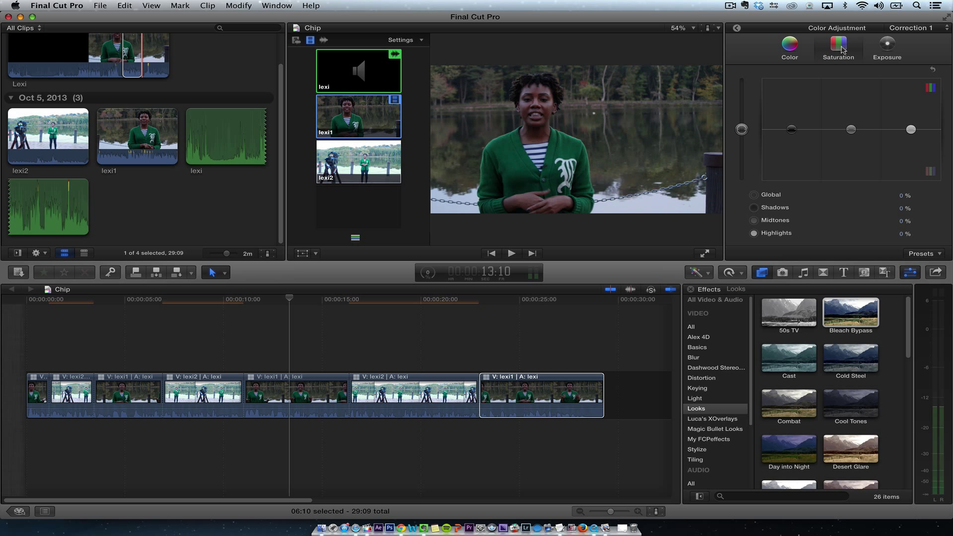
pyautogui.click(886, 49)
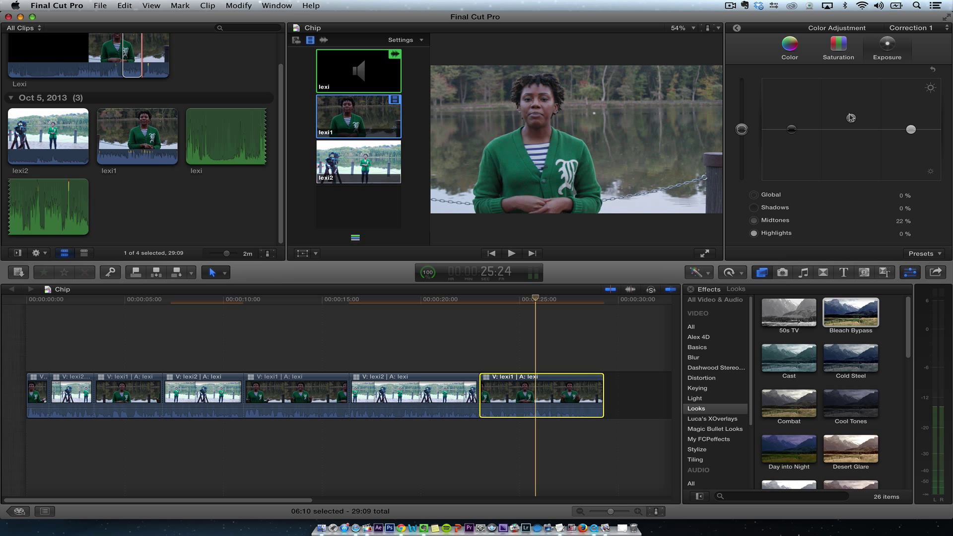
pyautogui.click(553, 306)
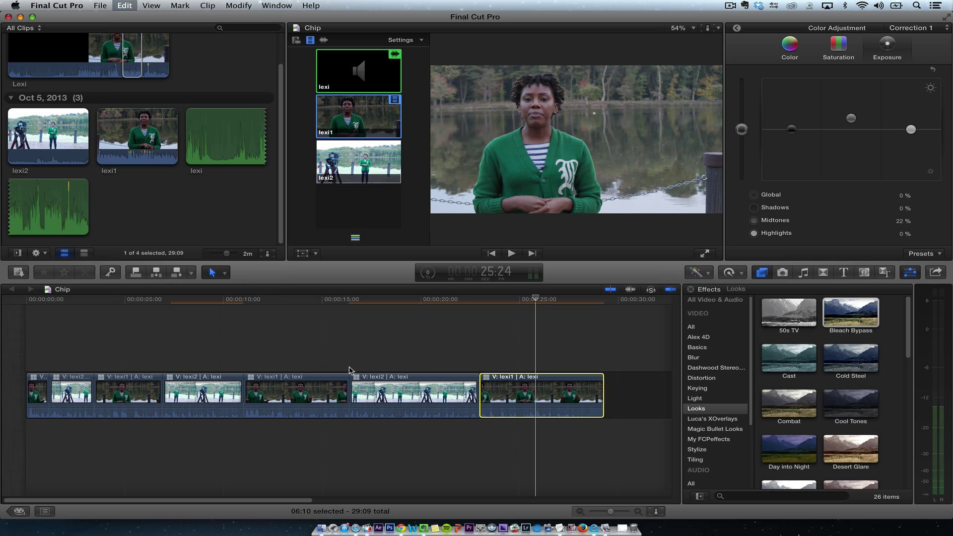
# Paste the effects onto the lexi2 clips via the Edit menu and check the first lexi2 clip.
pyautogui.click(125, 6)
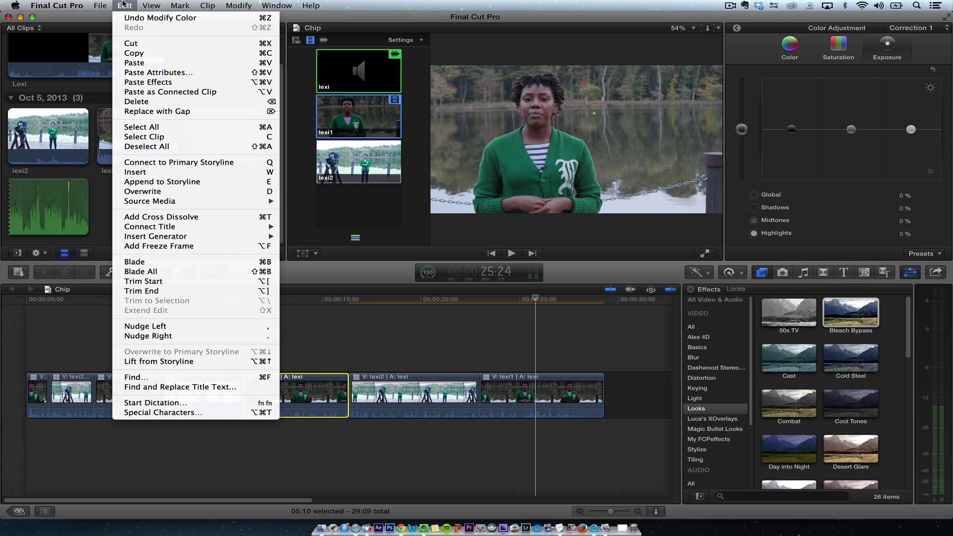
pyautogui.moveTo(180, 83)
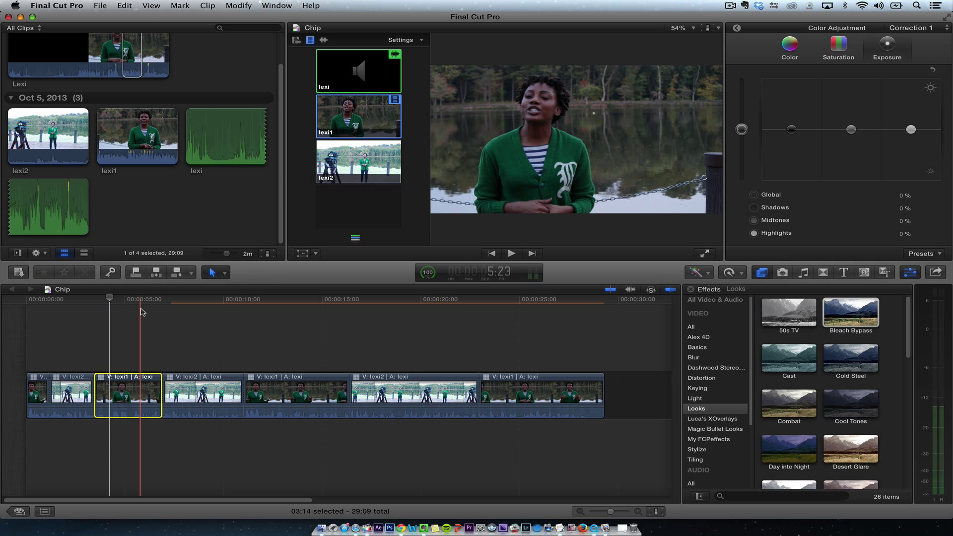
pyautogui.click(125, 6)
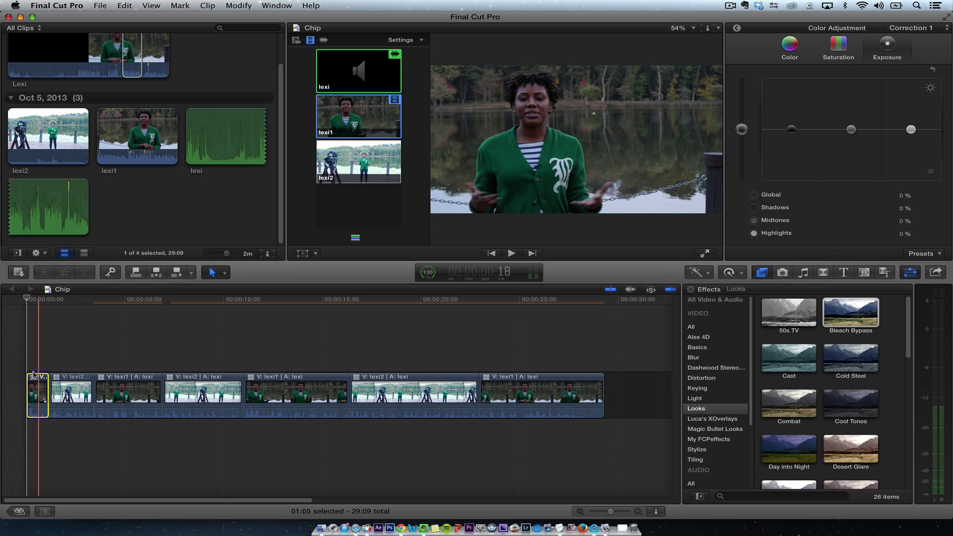
pyautogui.click(125, 6)
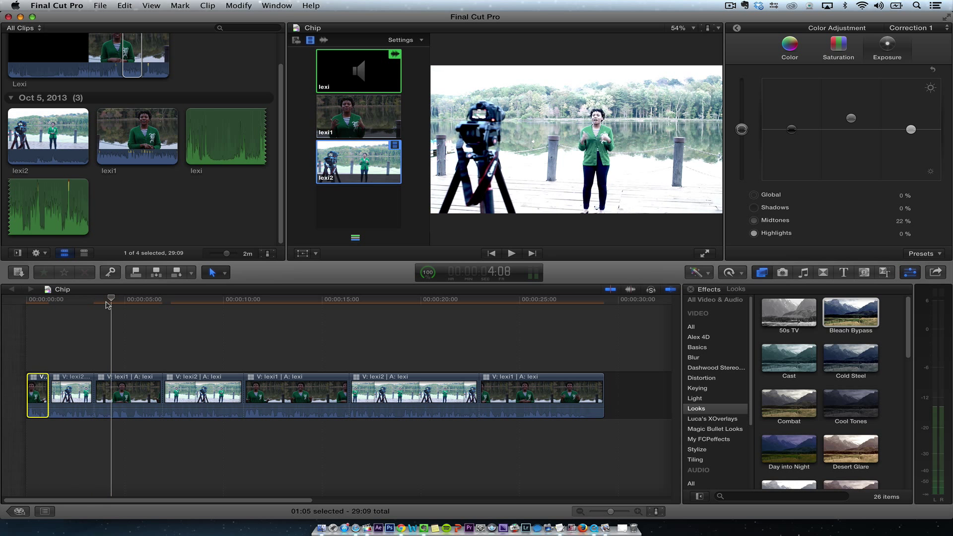
pyautogui.click(70, 394)
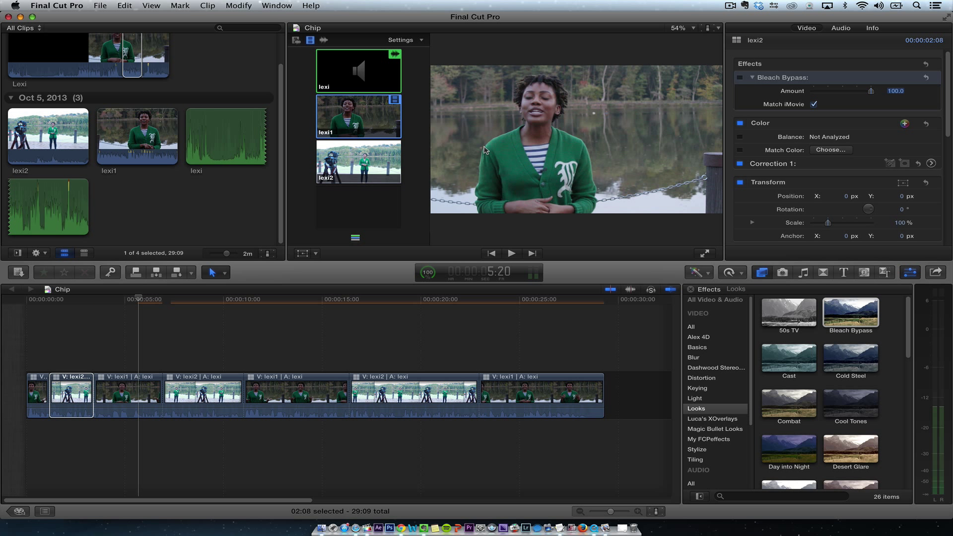
# Check the later lexi2 clip's effects and return the playhead to the start of the edit.
pyautogui.click(71, 299)
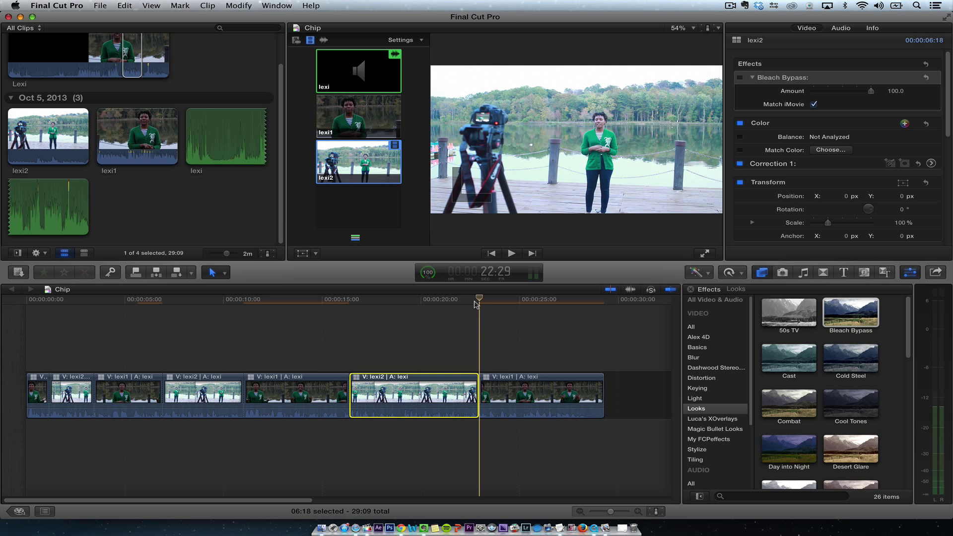
pyautogui.click(427, 299)
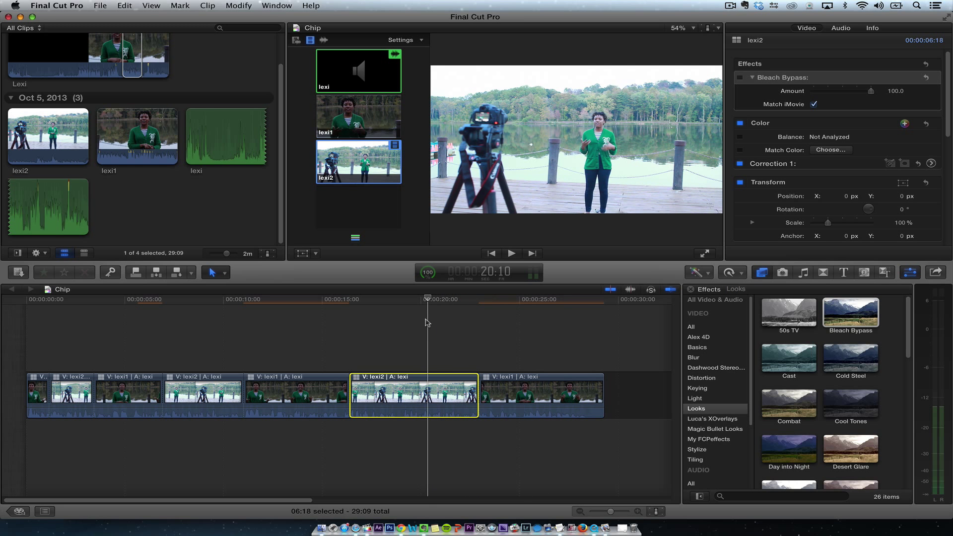
pyautogui.click(191, 299)
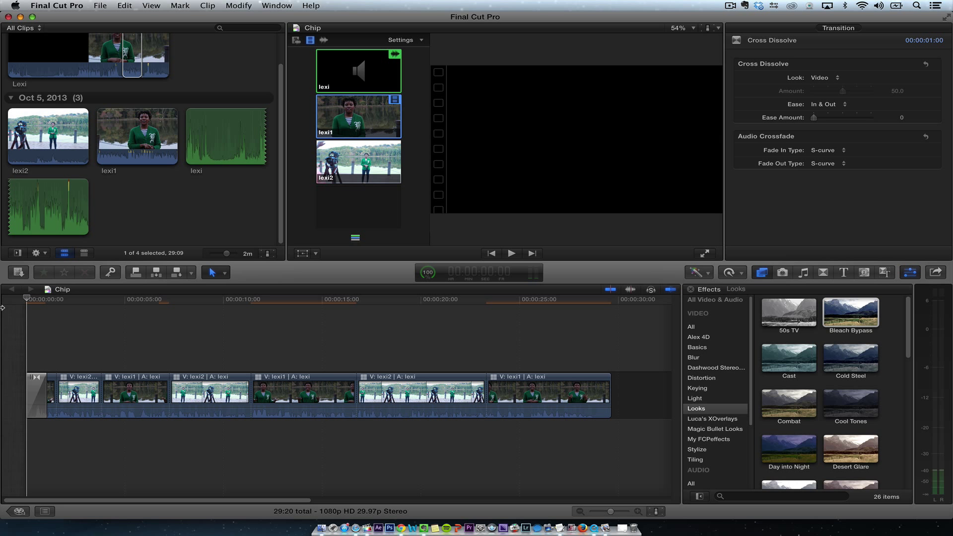
# Roll-trim the first cut between angles and the cut into the lexi1 close-up.
pyautogui.click(511, 253)
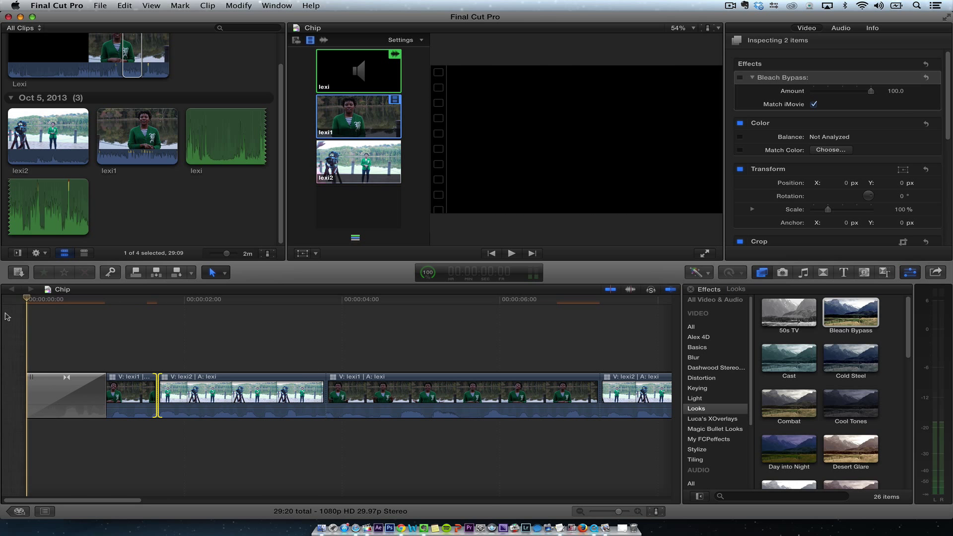
pyautogui.click(511, 253)
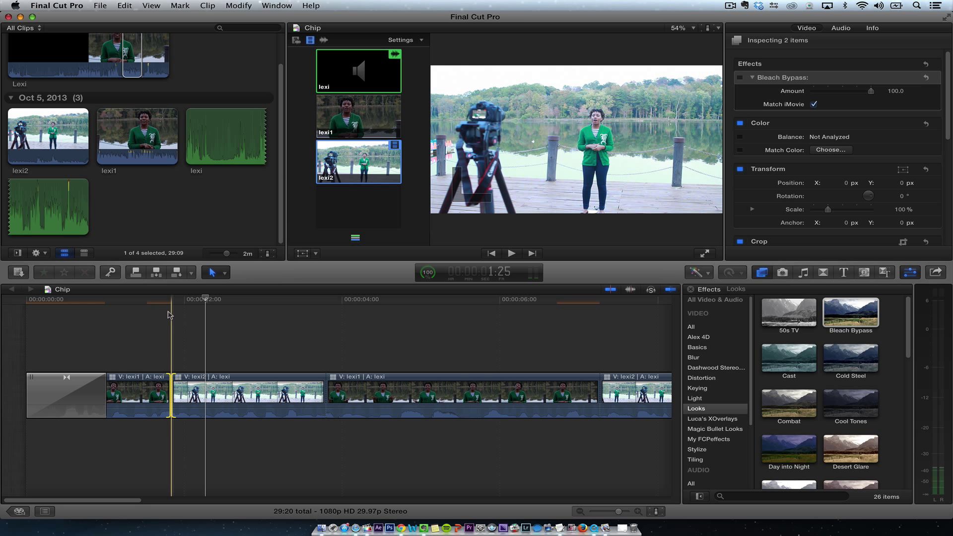
pyautogui.click(511, 253)
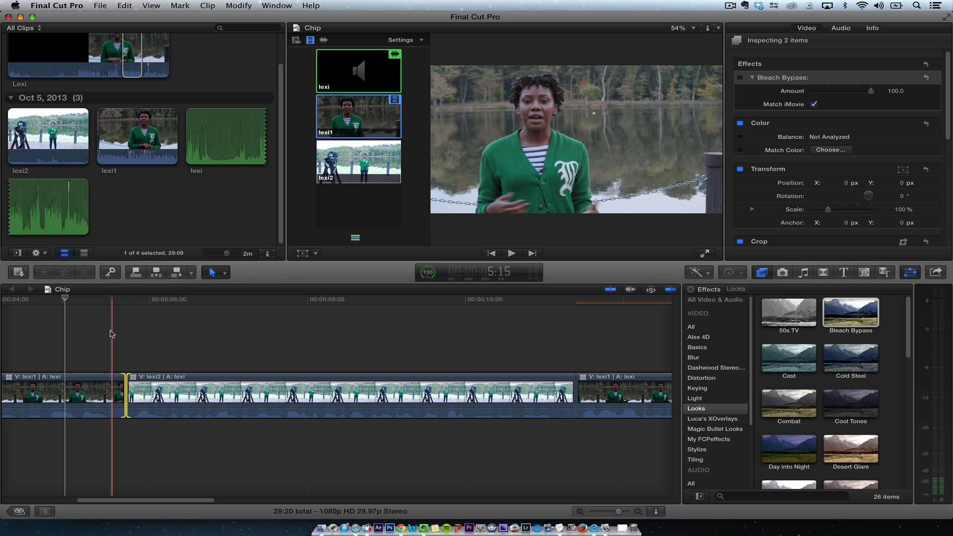
pyautogui.click(511, 253)
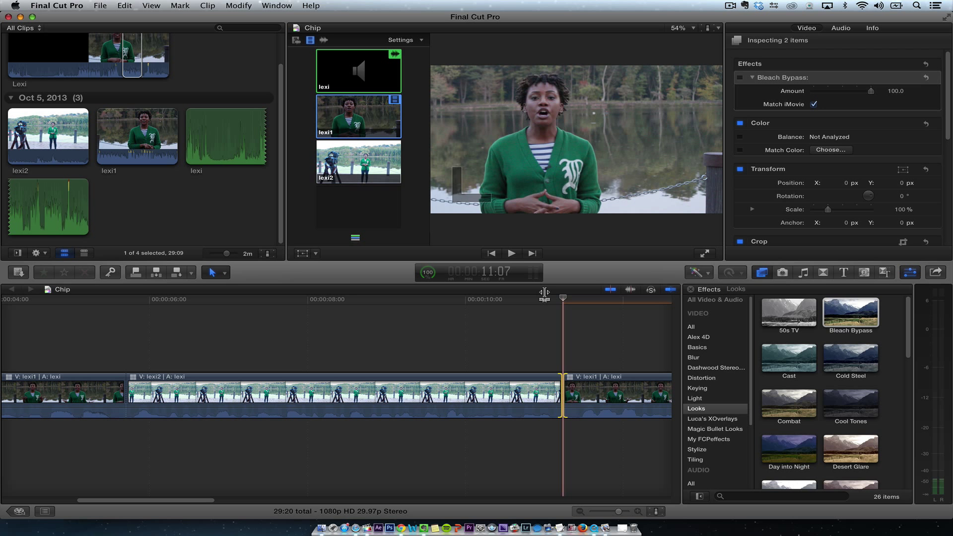
pyautogui.click(481, 299)
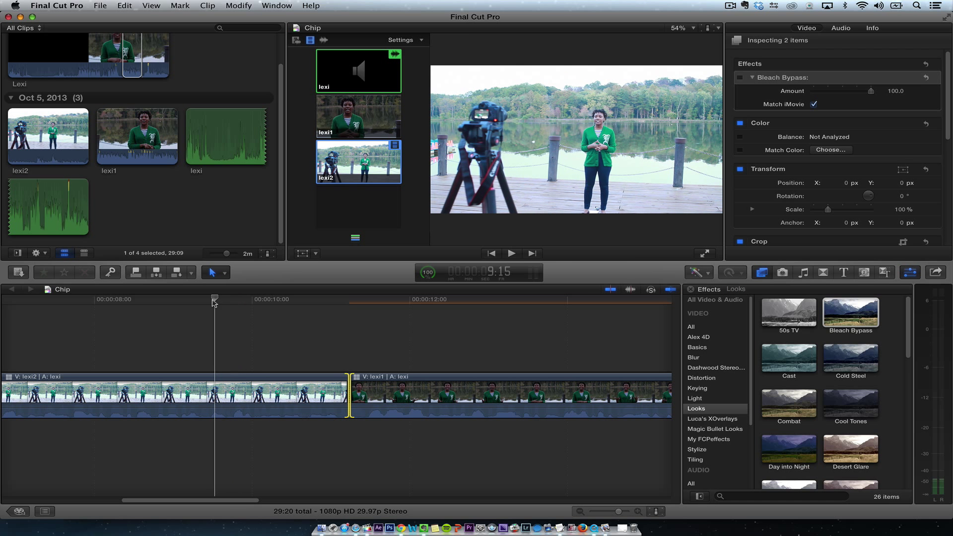
# Play back the trimmed cuts through to the final lexi1 clip and the end of the edit.
pyautogui.click(511, 253)
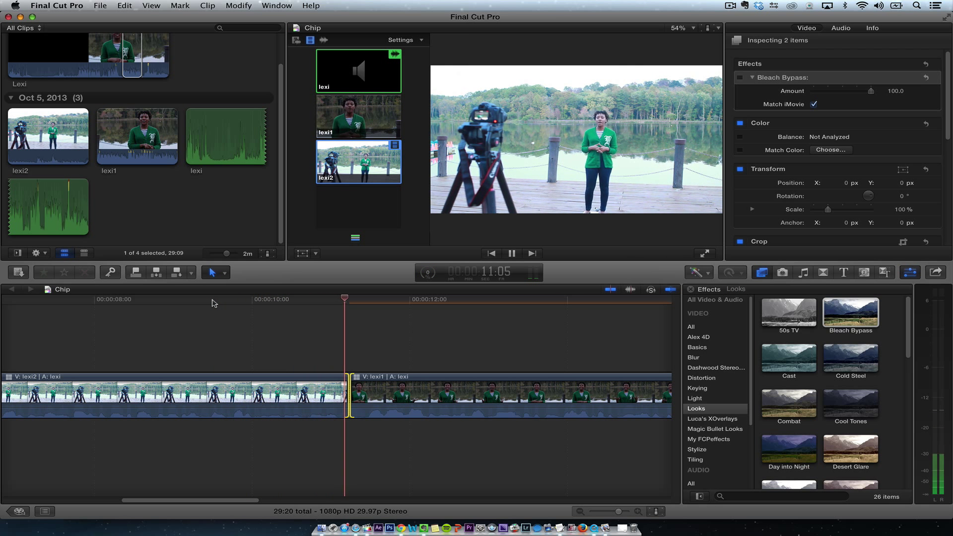
pyautogui.click(511, 253)
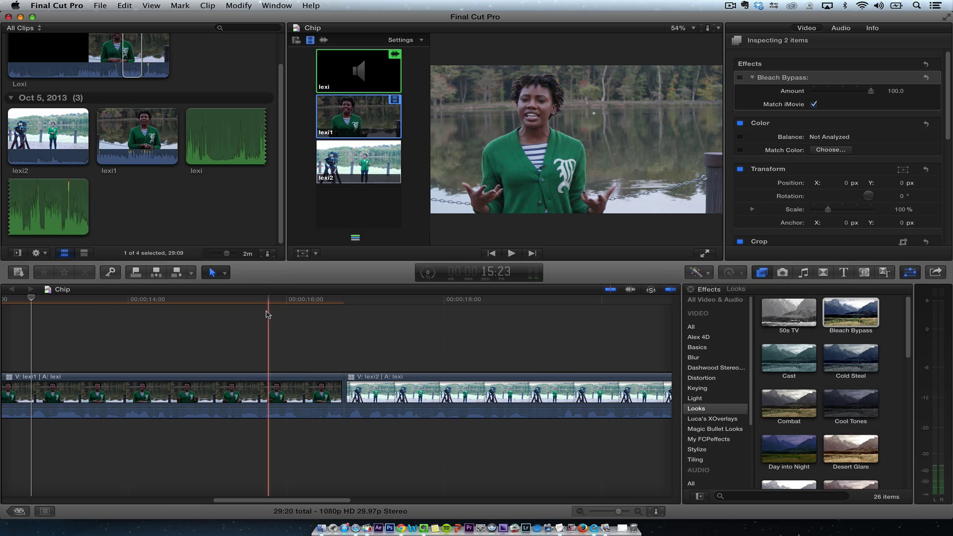
pyautogui.click(511, 253)
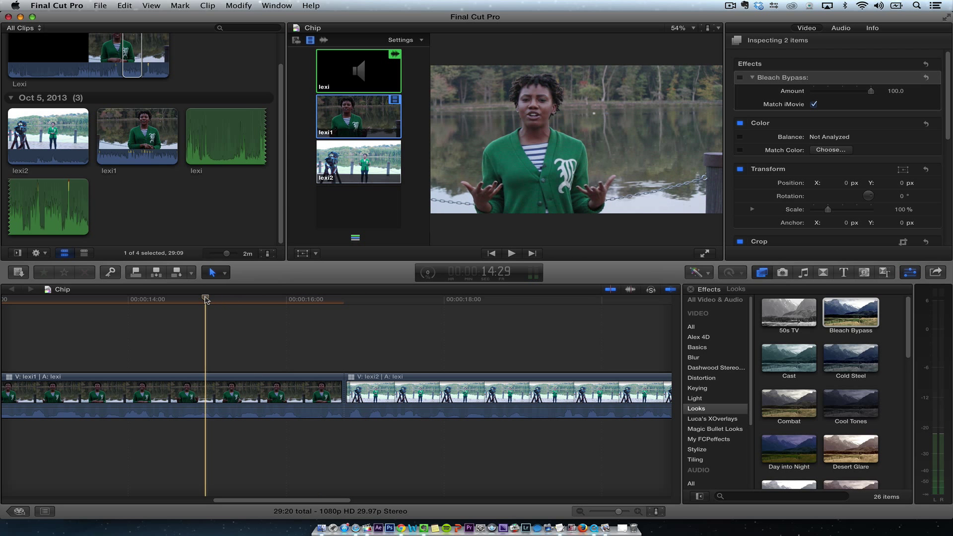
pyautogui.click(510, 253)
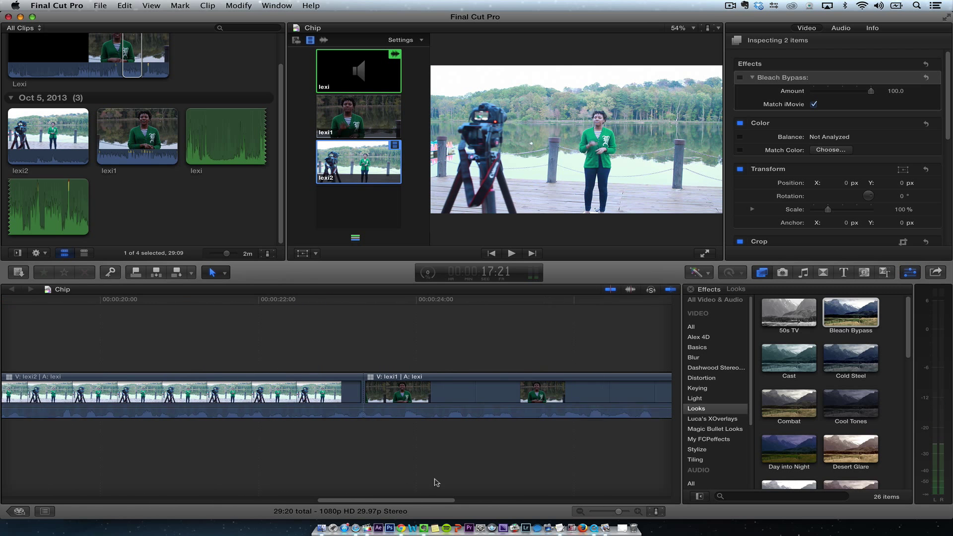
pyautogui.click(320, 300)
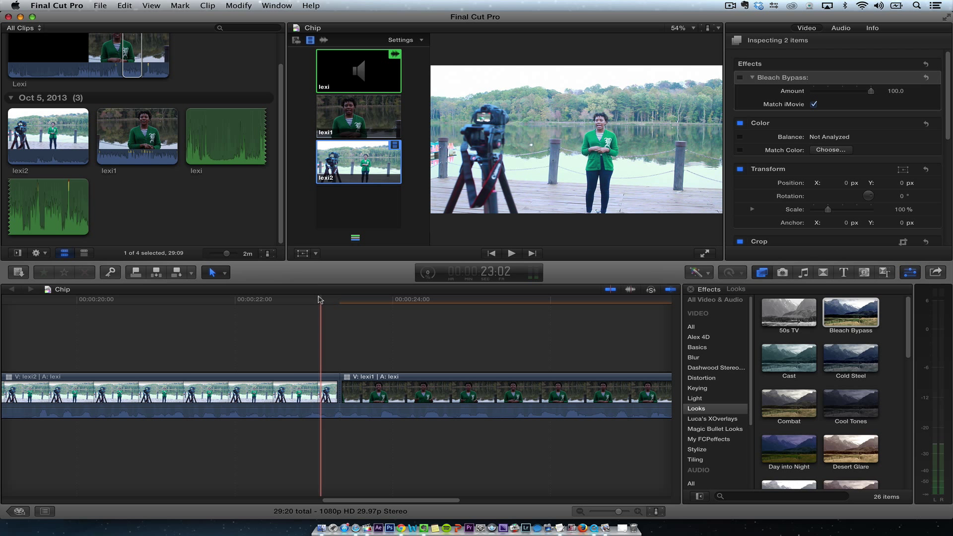
pyautogui.click(511, 253)
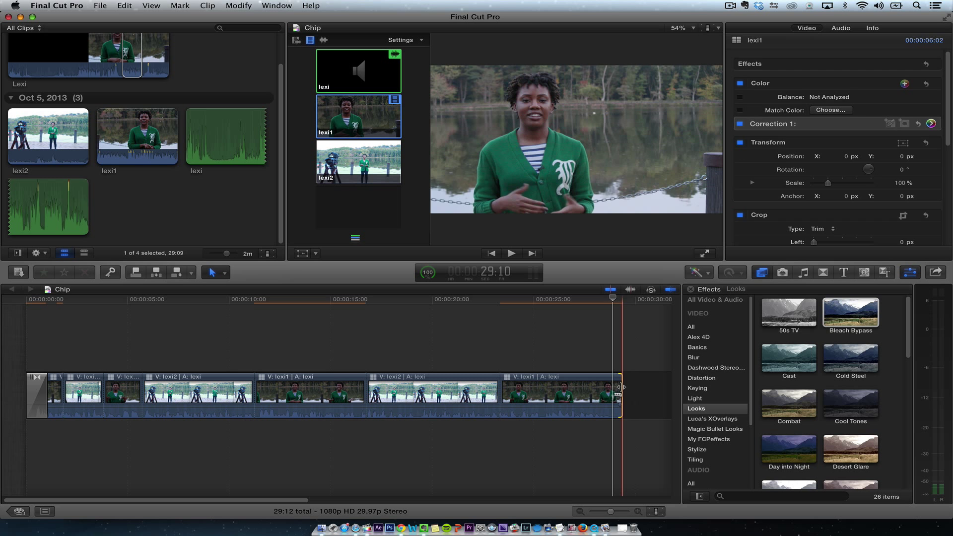
# Add a Cross Dissolve fade-out on the last clip's end (Cmd+T) and preview the ending.
pyautogui.click(575, 299)
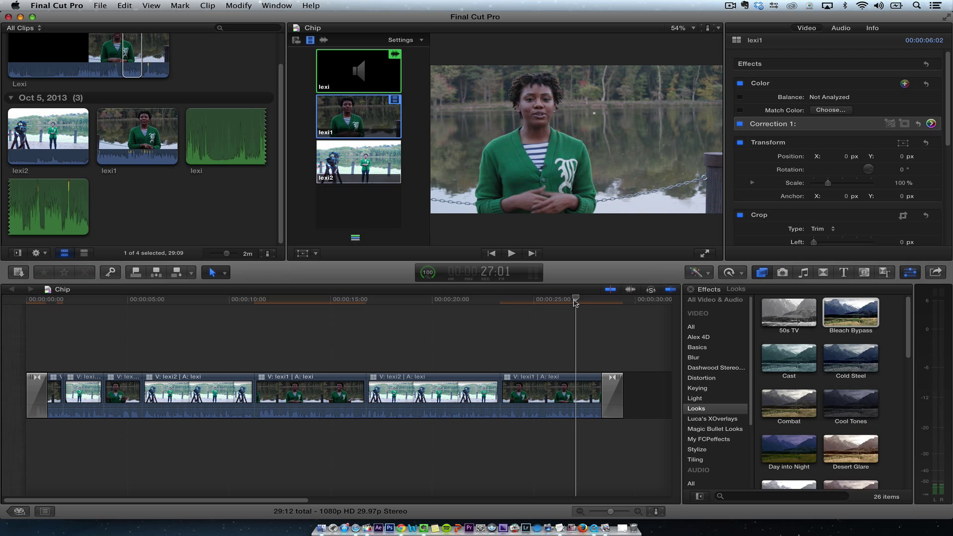
pyautogui.click(510, 253)
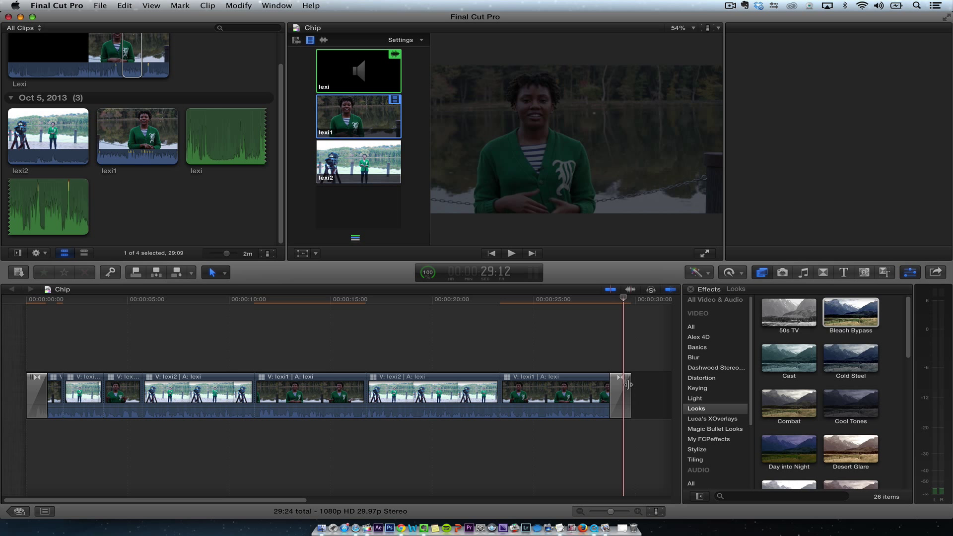
pyautogui.click(510, 253)
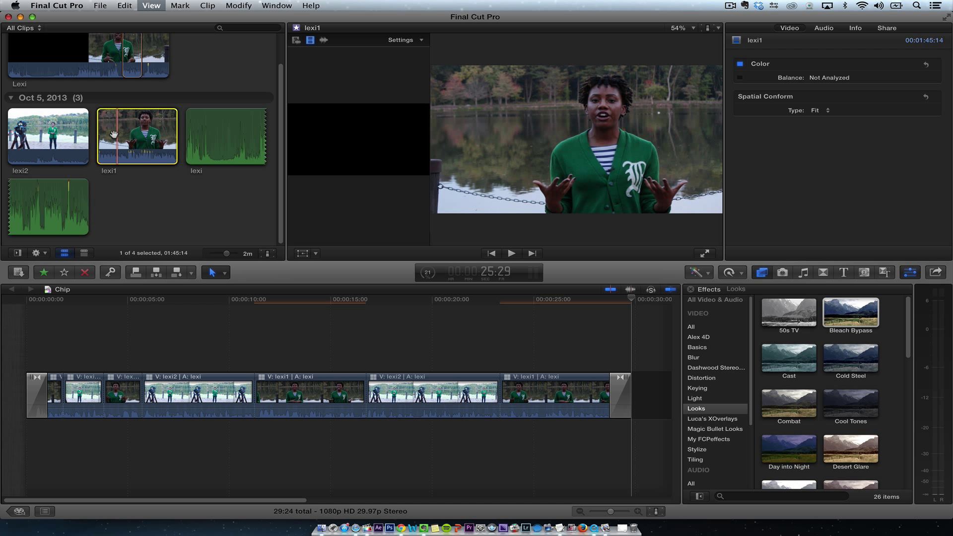
# Preview the lexi2 and lexi1 source clips in the Event Browser, then return to the Chip edit.
pyautogui.click(511, 253)
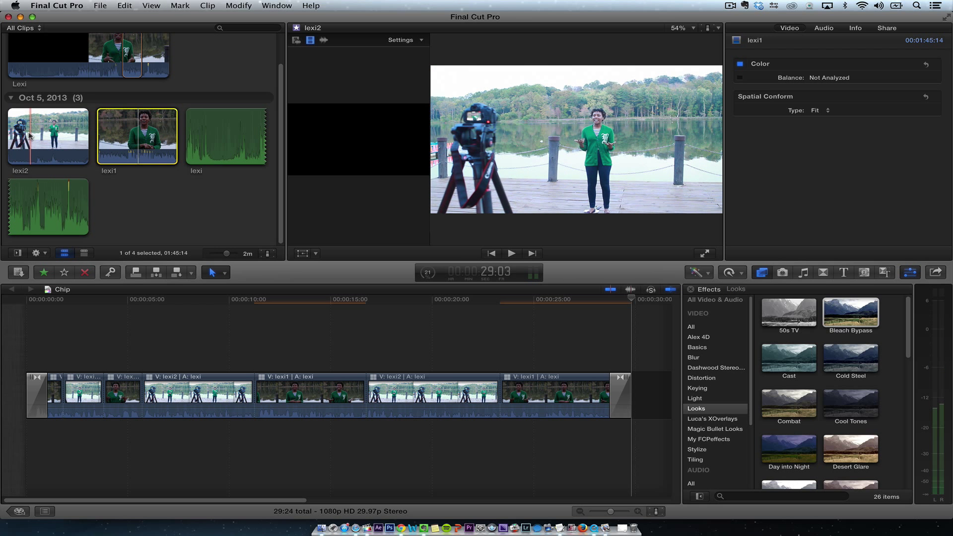
pyautogui.click(511, 253)
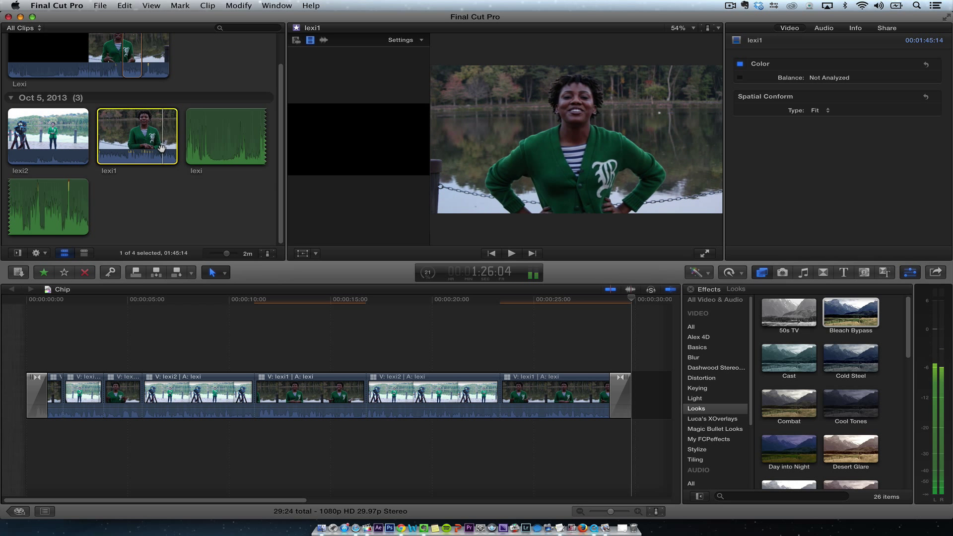
pyautogui.click(511, 253)
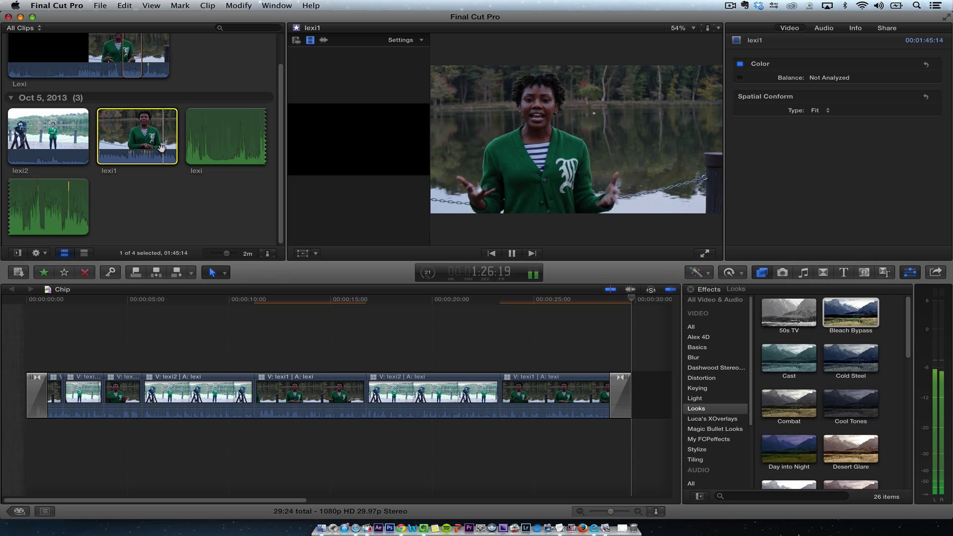
pyautogui.click(511, 254)
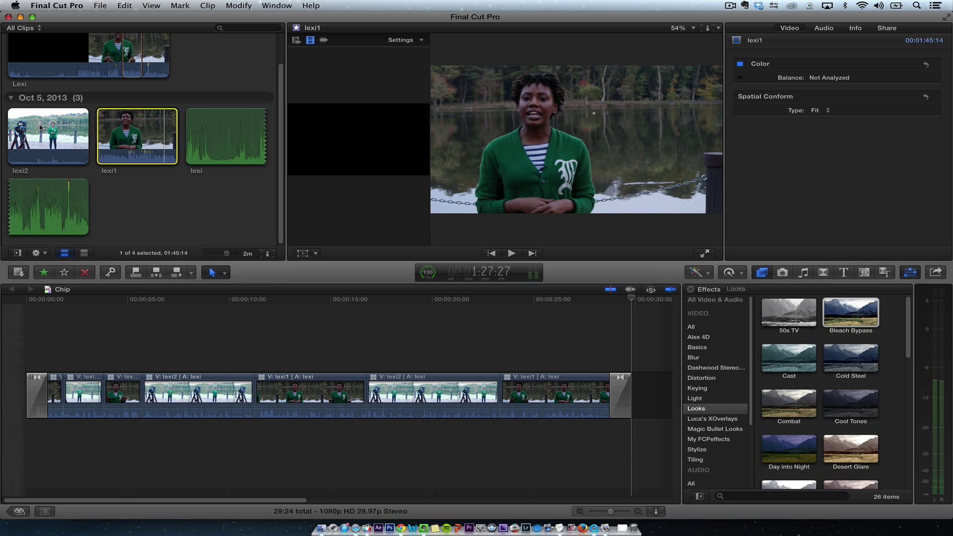
pyautogui.click(47, 136)
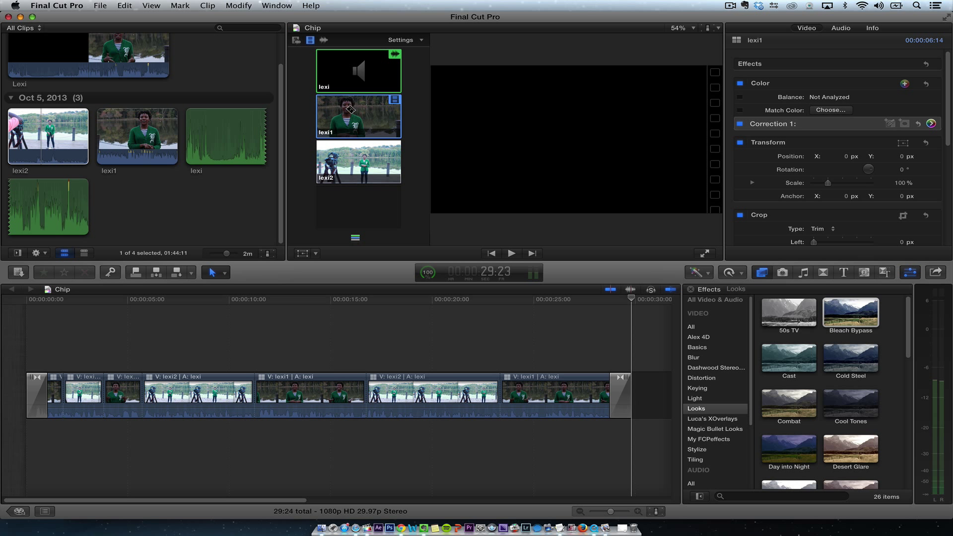
pyautogui.moveTo(361, 120)
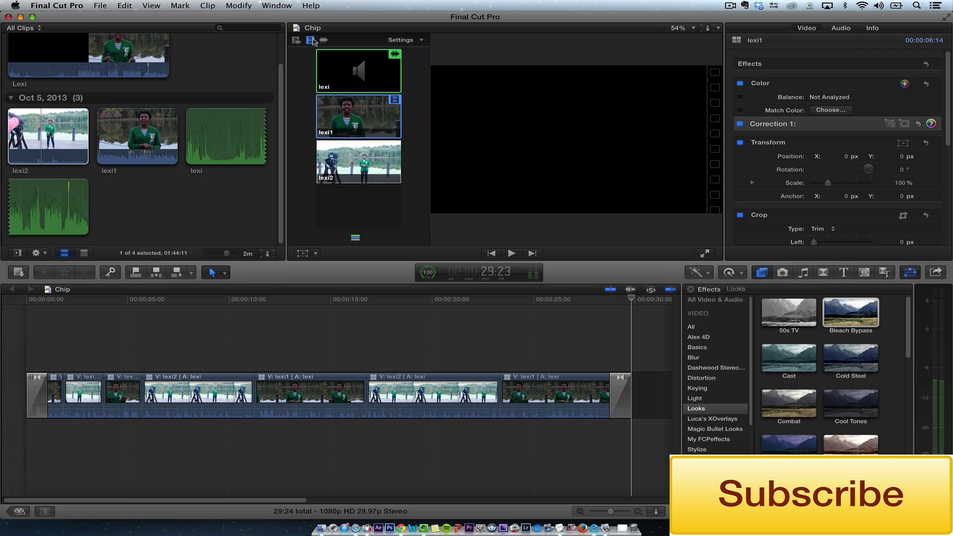
# Play the finished Chip multicam edit from midway in the timeline.
pyautogui.click(384, 375)
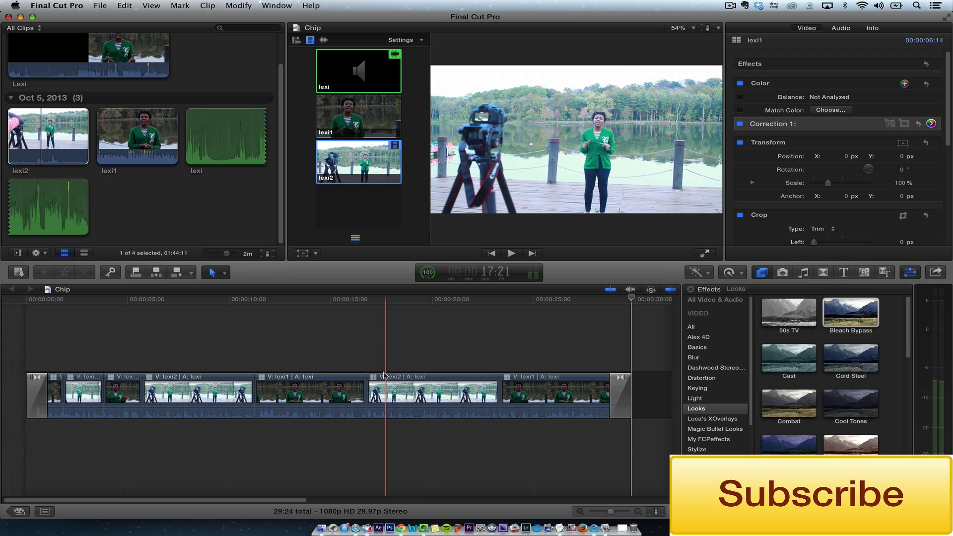